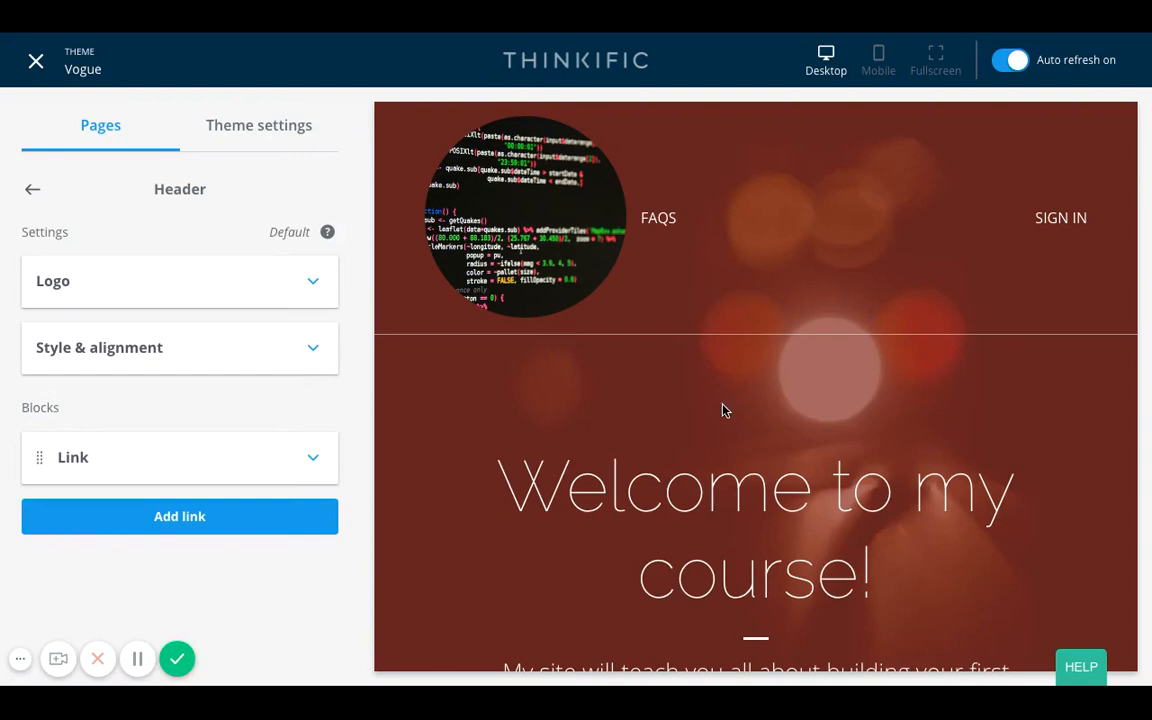
mouse_move(536, 220)
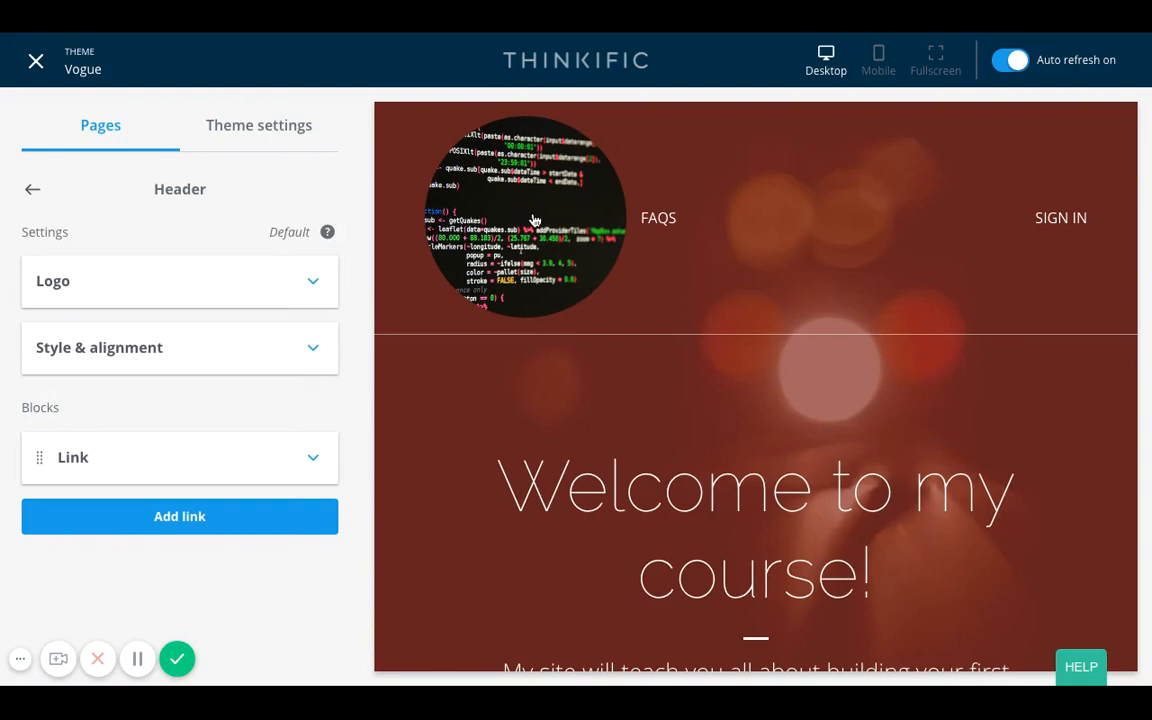
Step: Add a new link block to the Vogue header and expand its settings
scroll(down, 3)
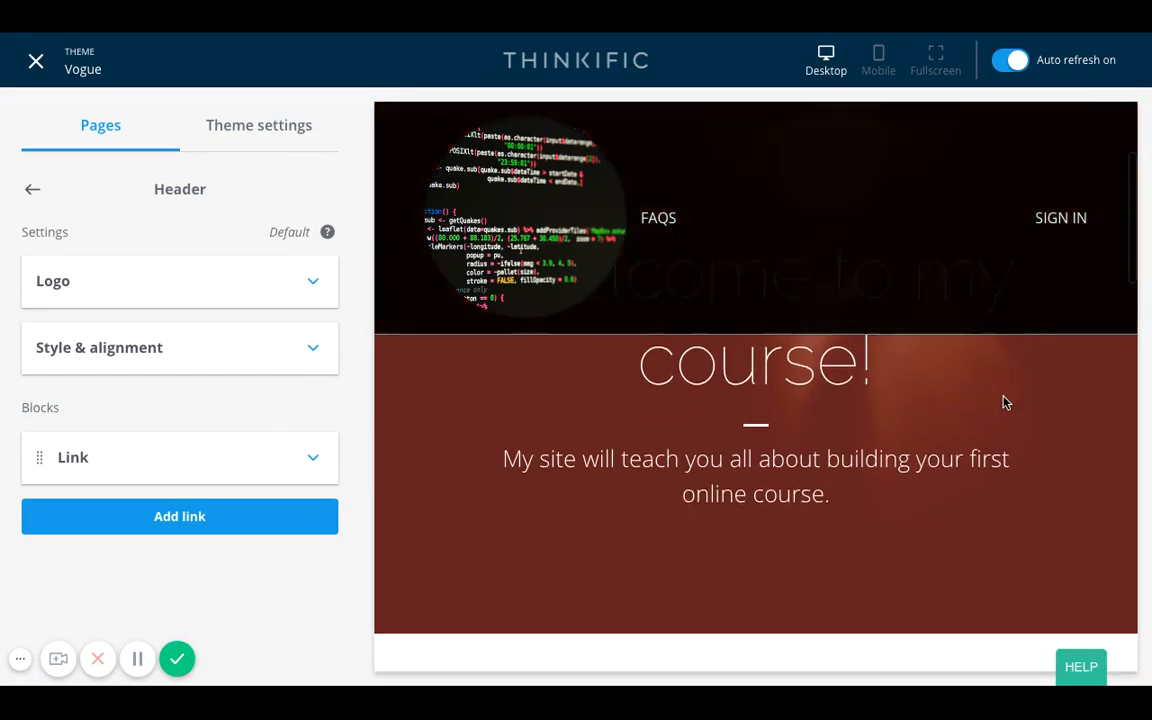
scroll(down, 3)
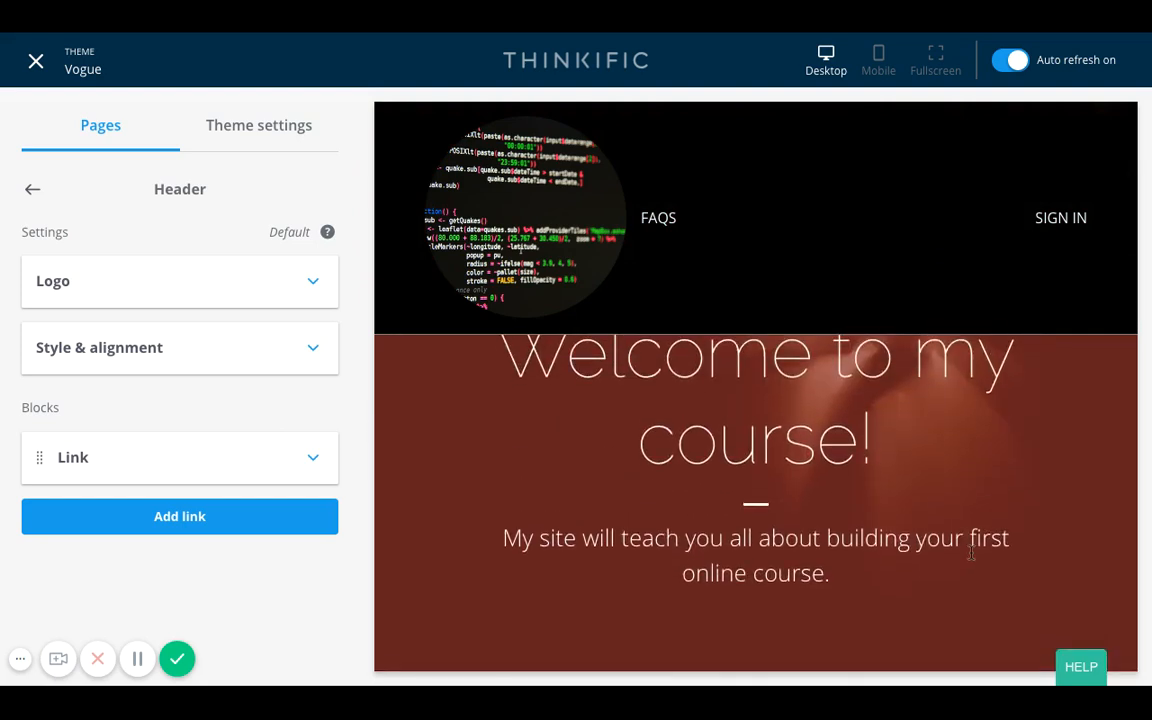
scroll(down, 3)
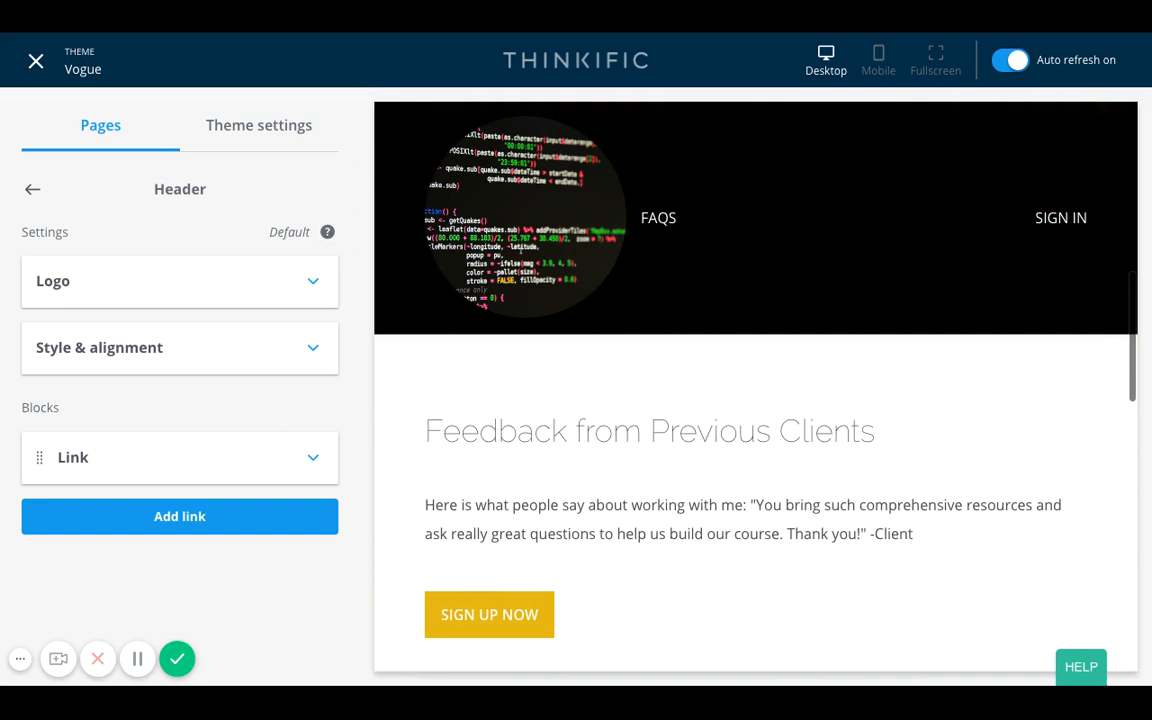
scroll(down, 3)
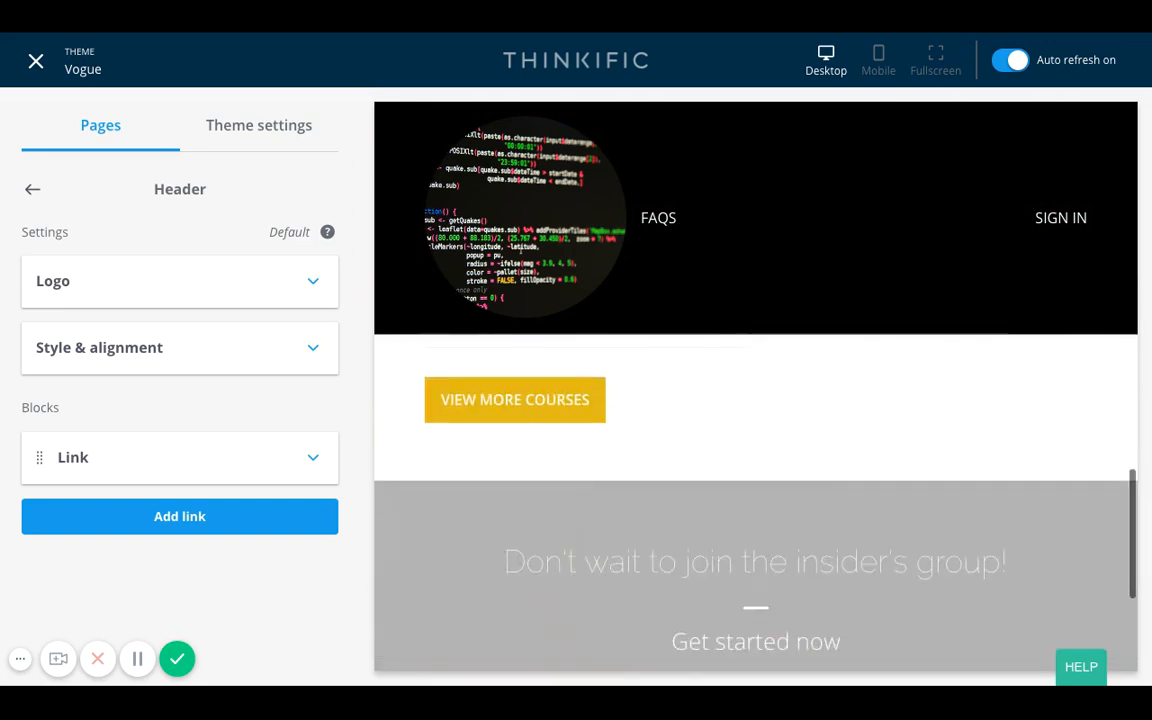
scroll(down, 3)
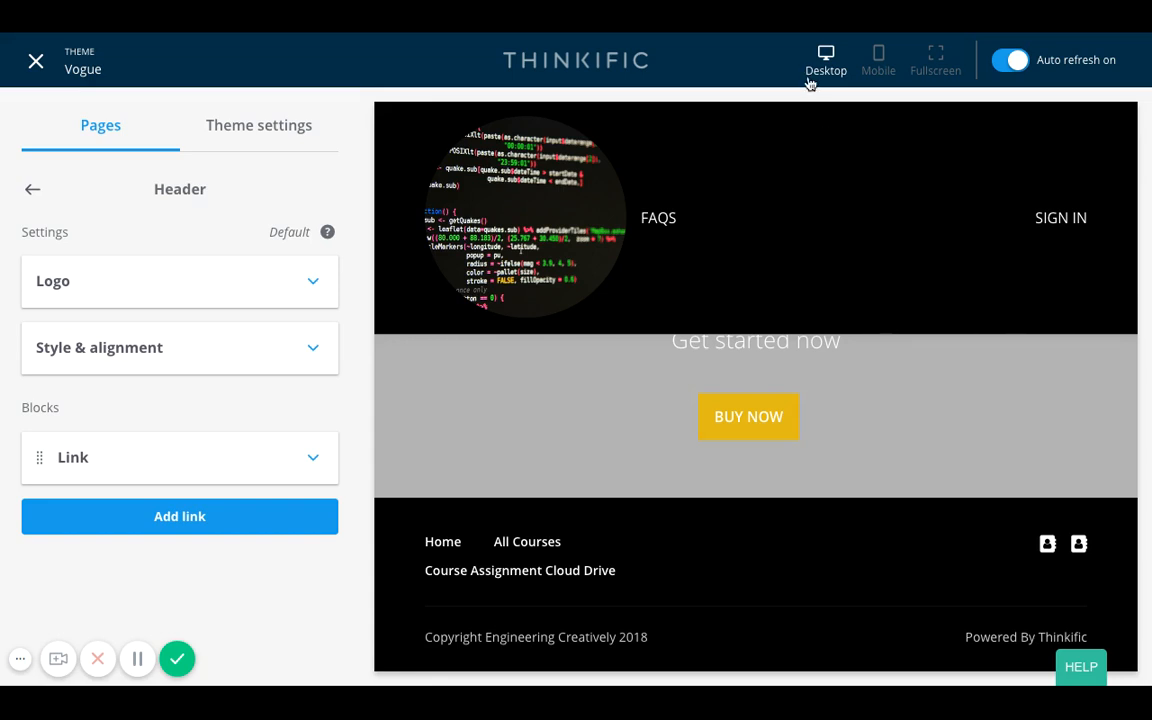
scroll(down, 3)
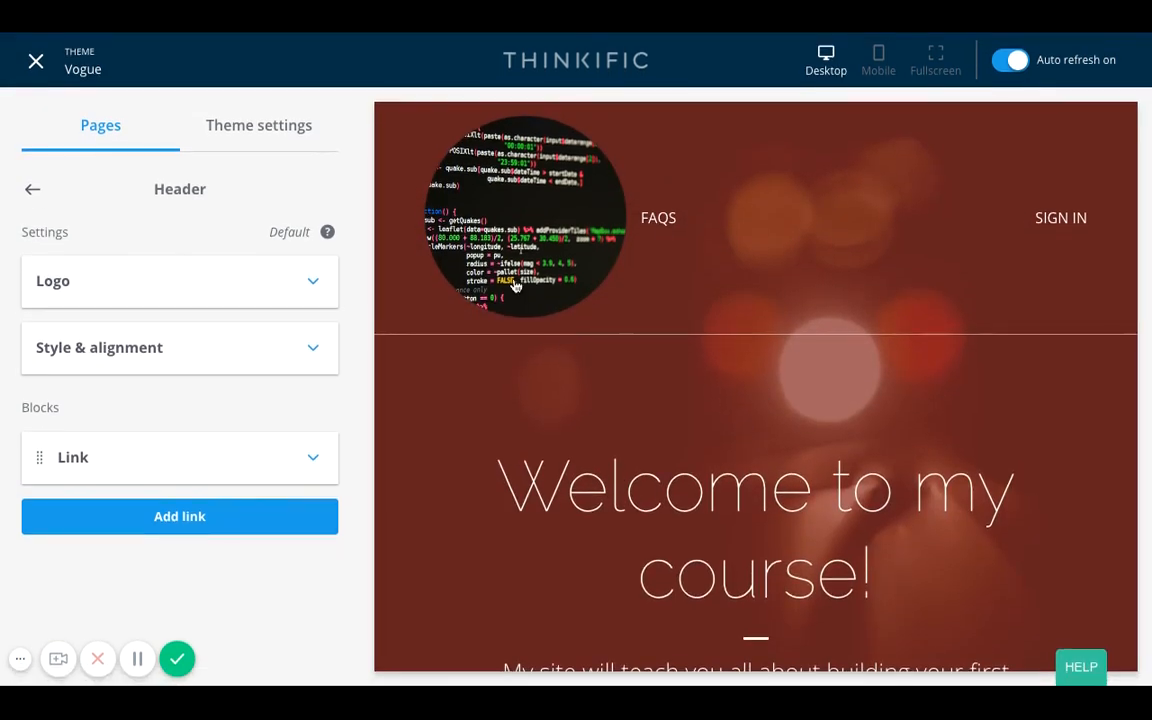
mouse_move(964, 292)
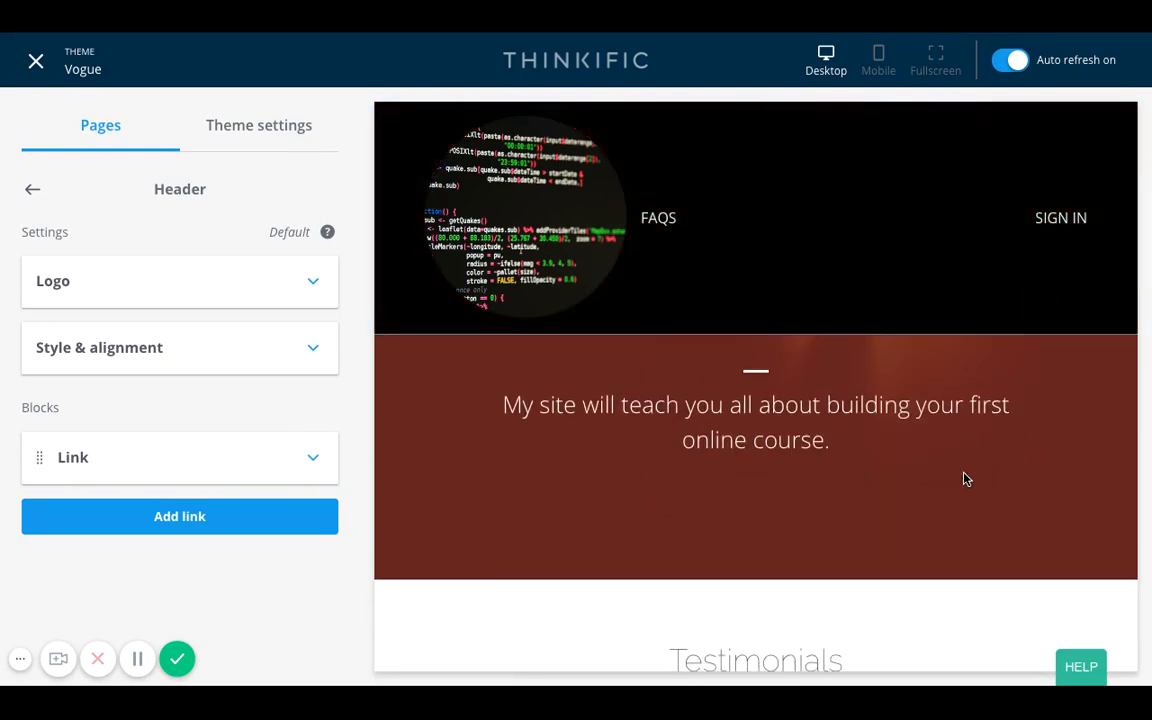
scroll(down, 3)
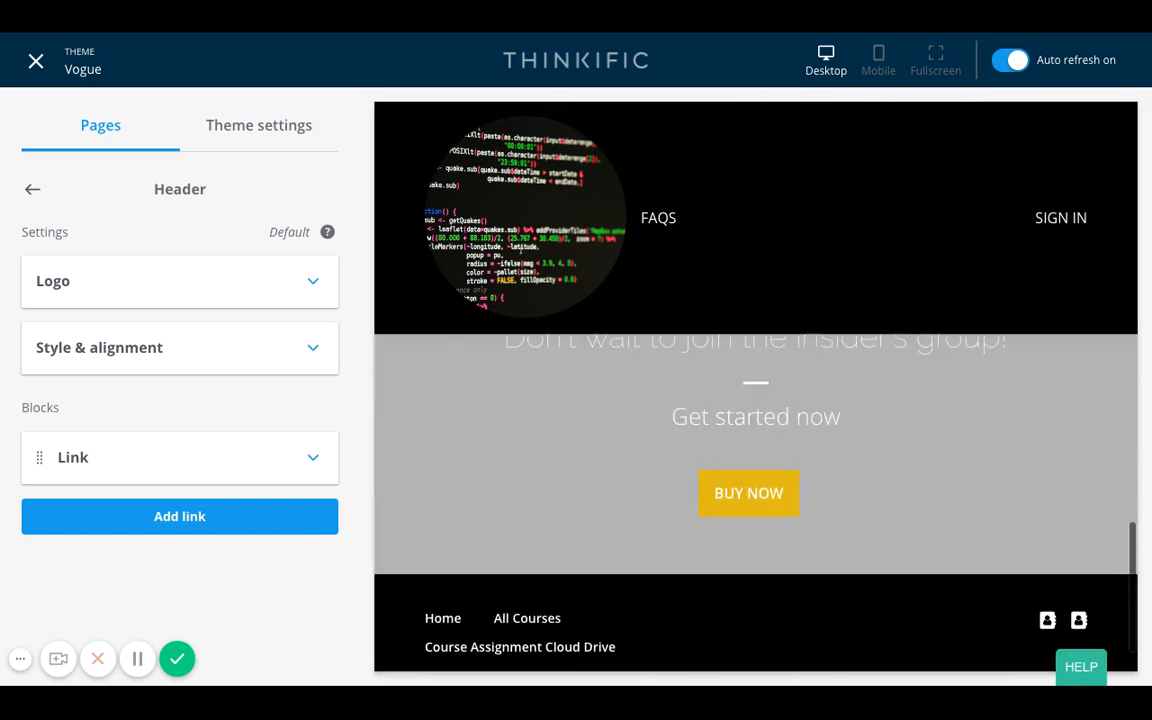
scroll(down, 3)
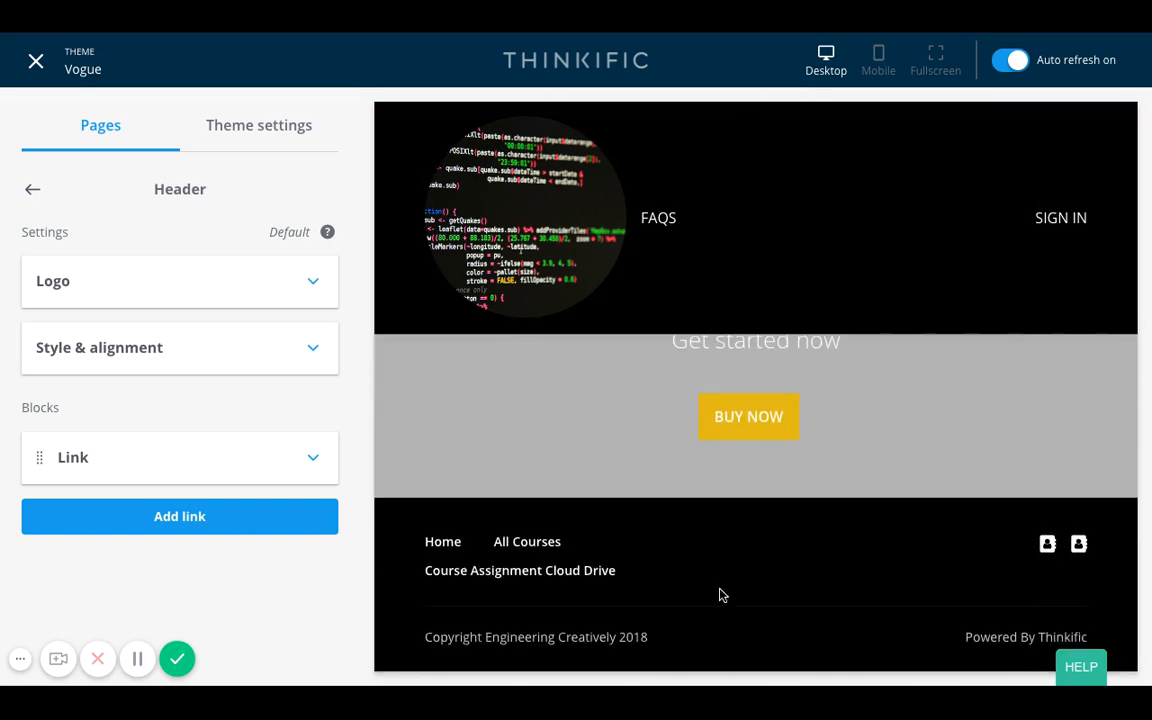
mouse_move(876, 508)
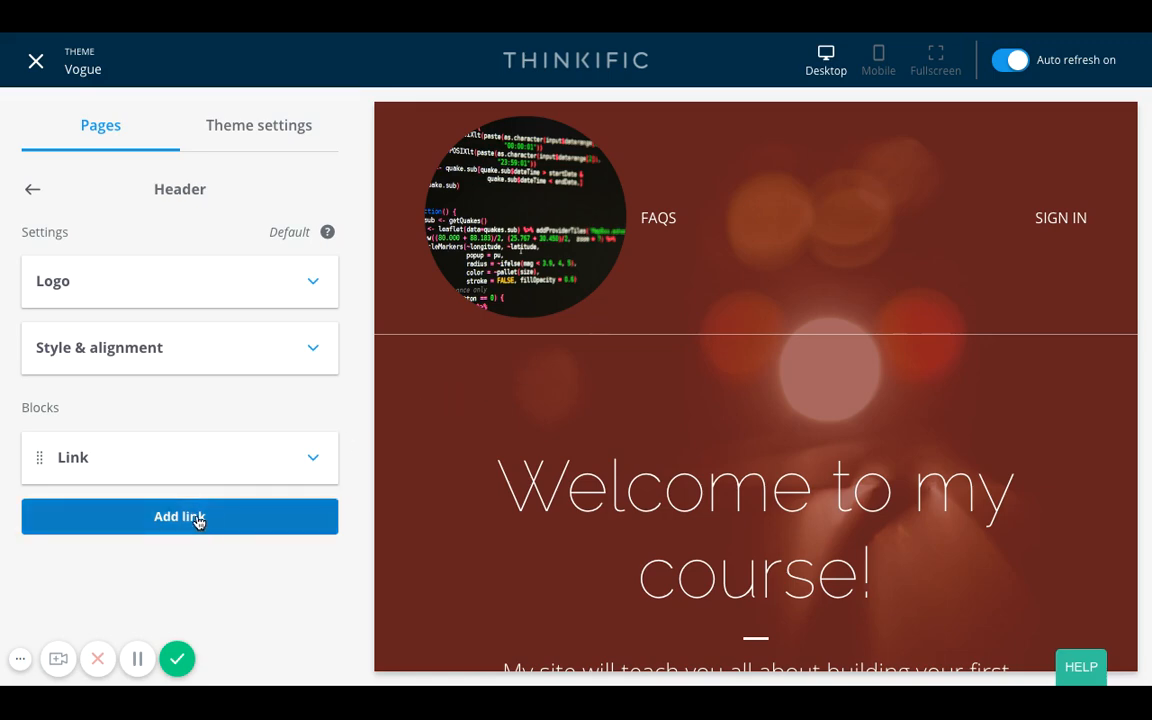
click(180, 516)
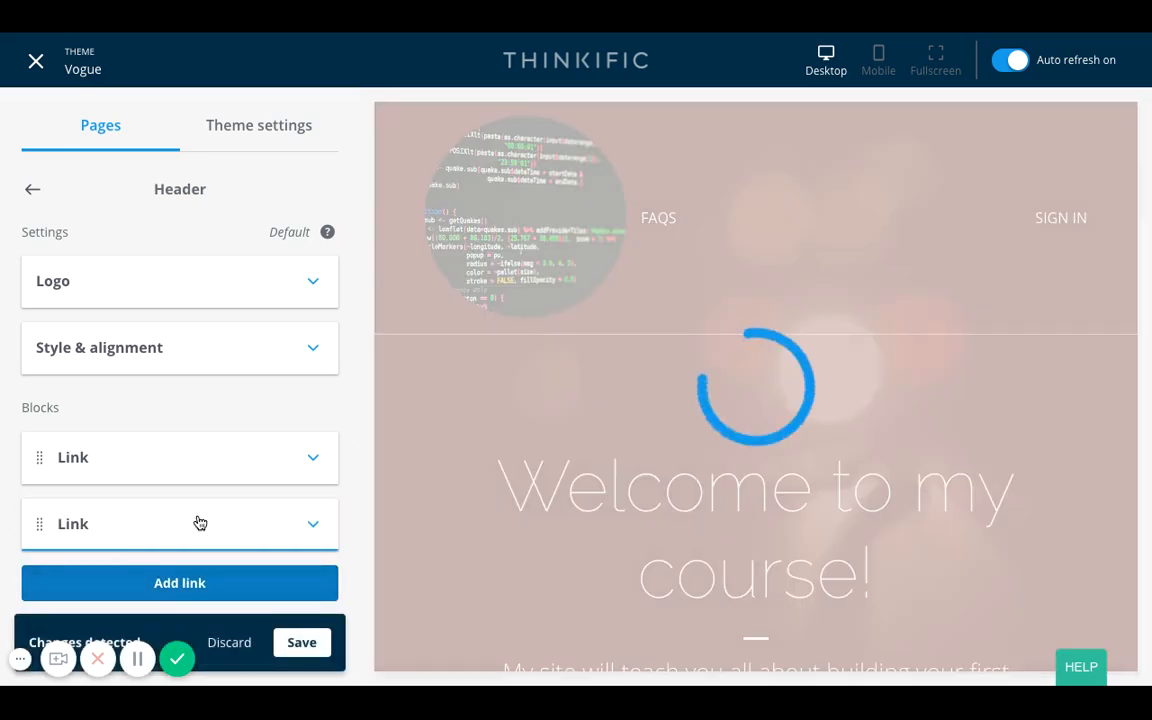
click(180, 524)
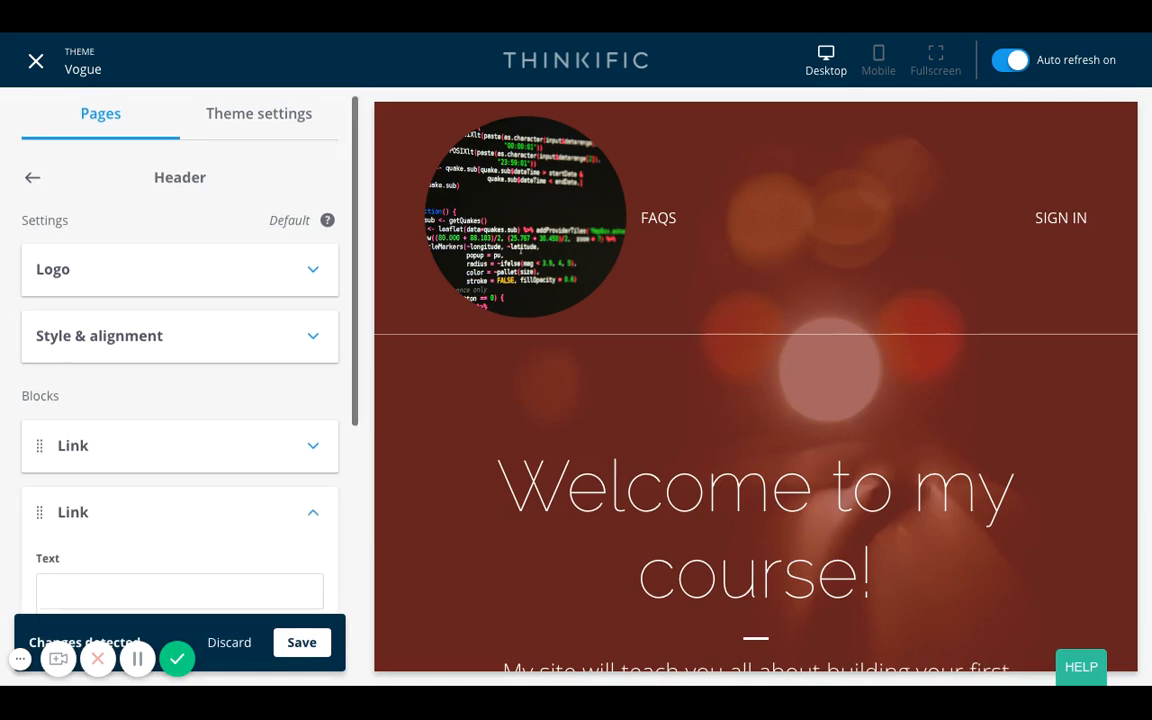
scroll(down, 3)
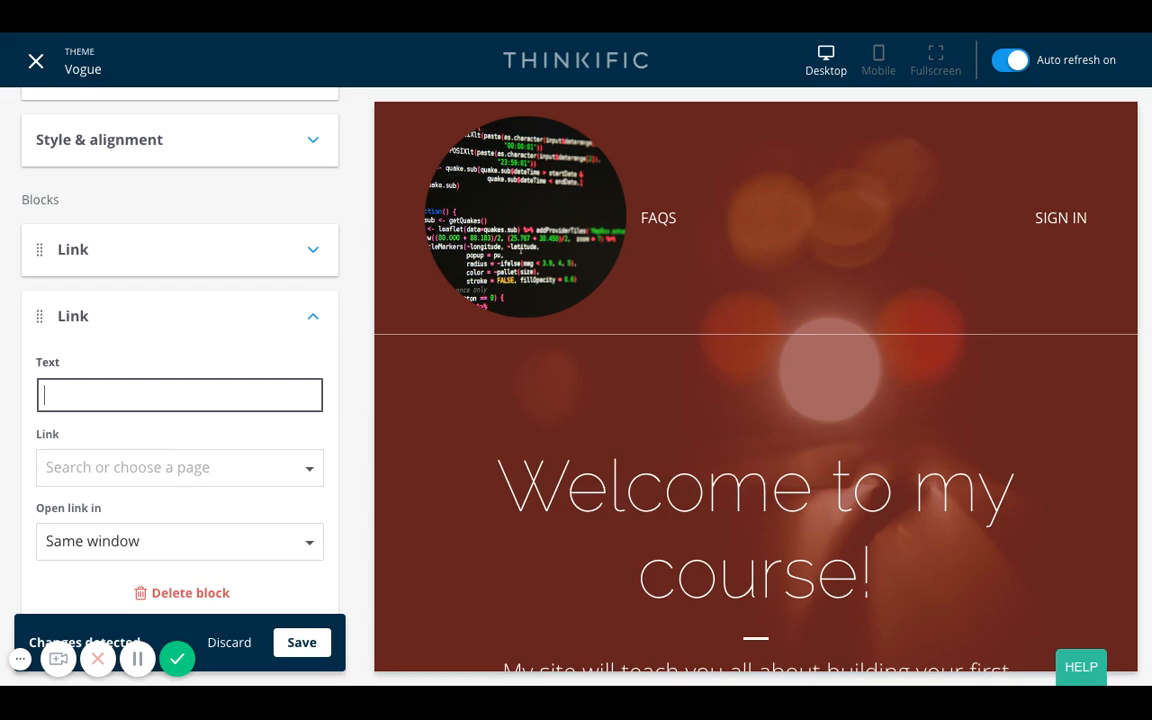
Step: Label the draft link 'Book your appointment', then delete the block
text(Book your)
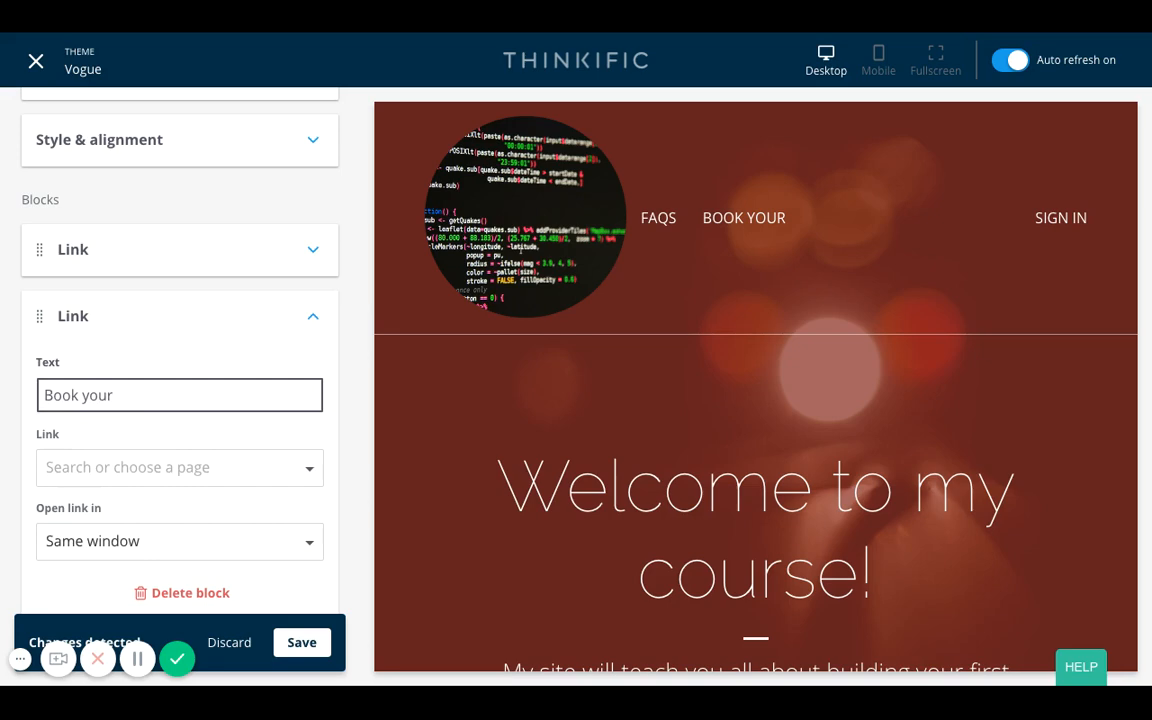
text(appointments with me)
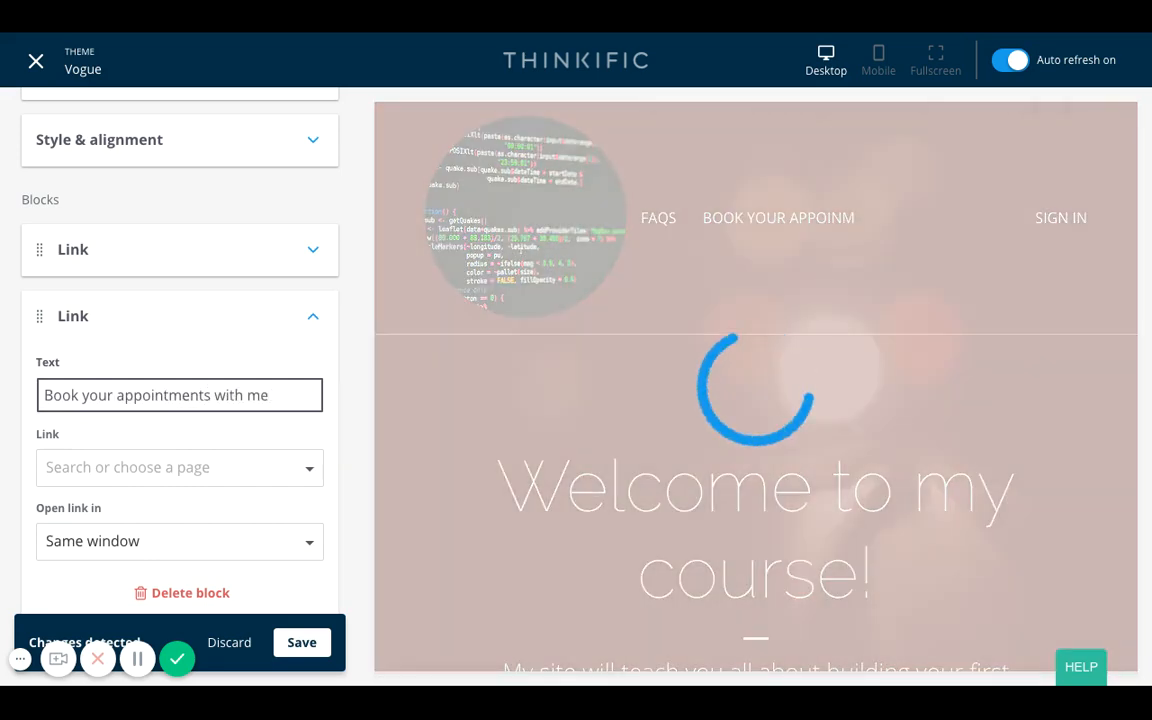
click(180, 468)
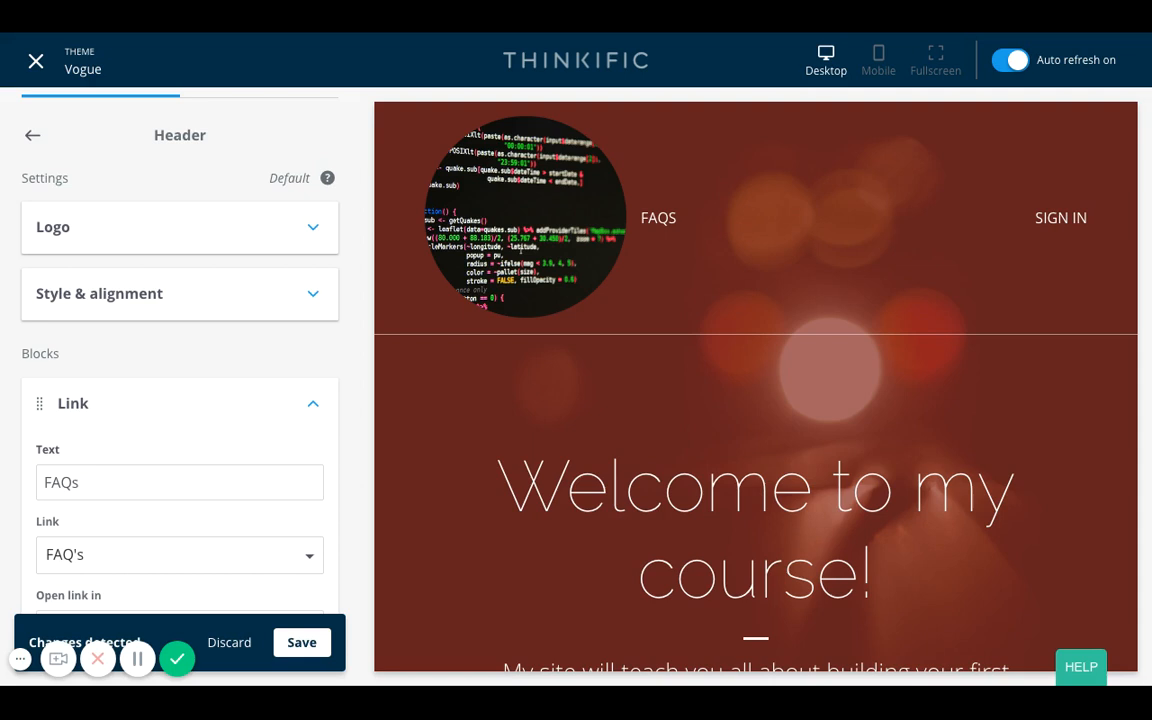
Step: Open the FAQs link block and switch its destination to Custom URL
click(168, 482)
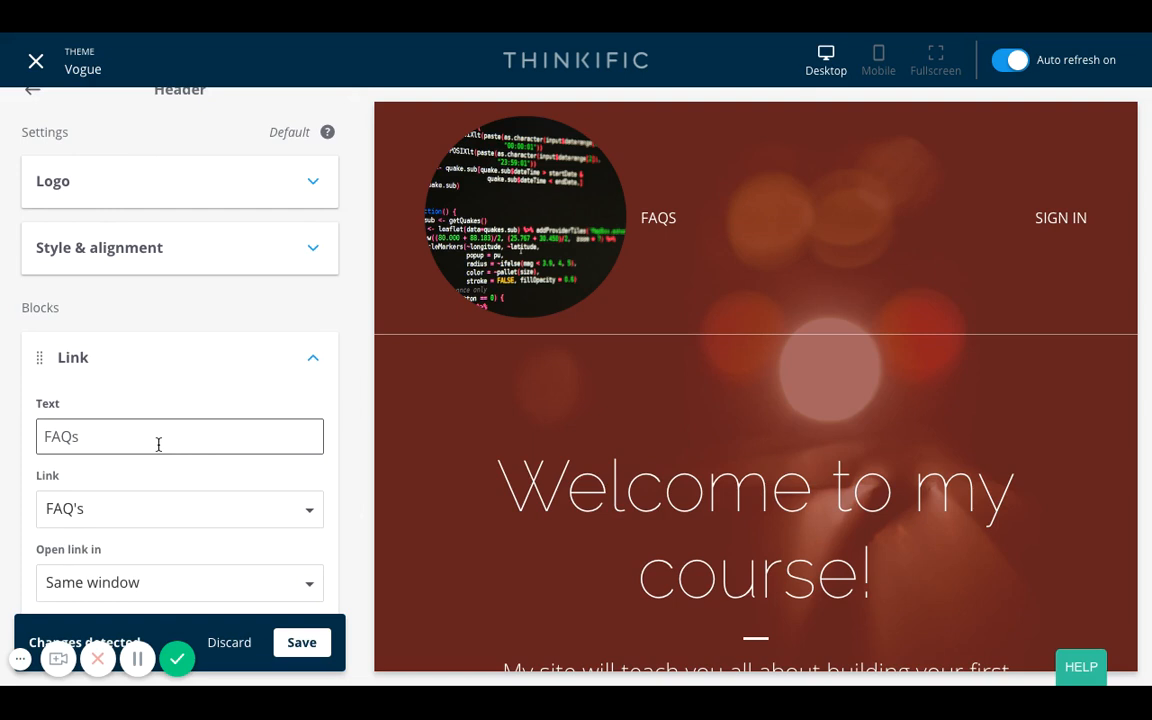
scroll(down, 3)
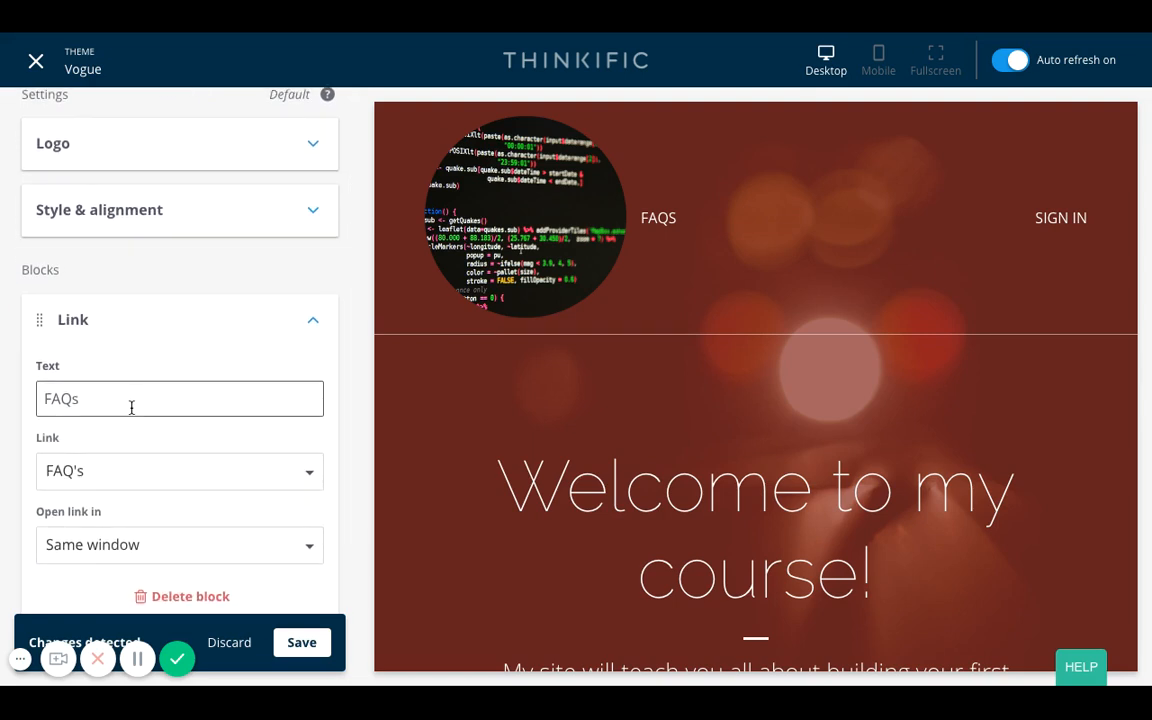
click(180, 472)
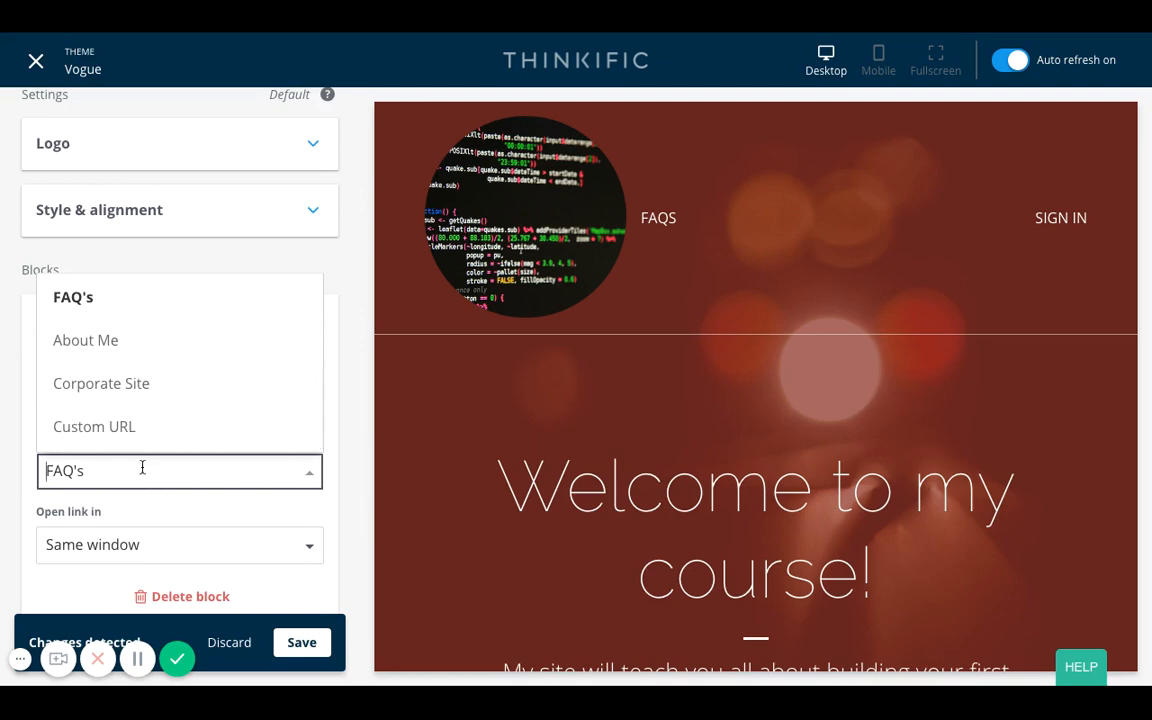
click(92, 426)
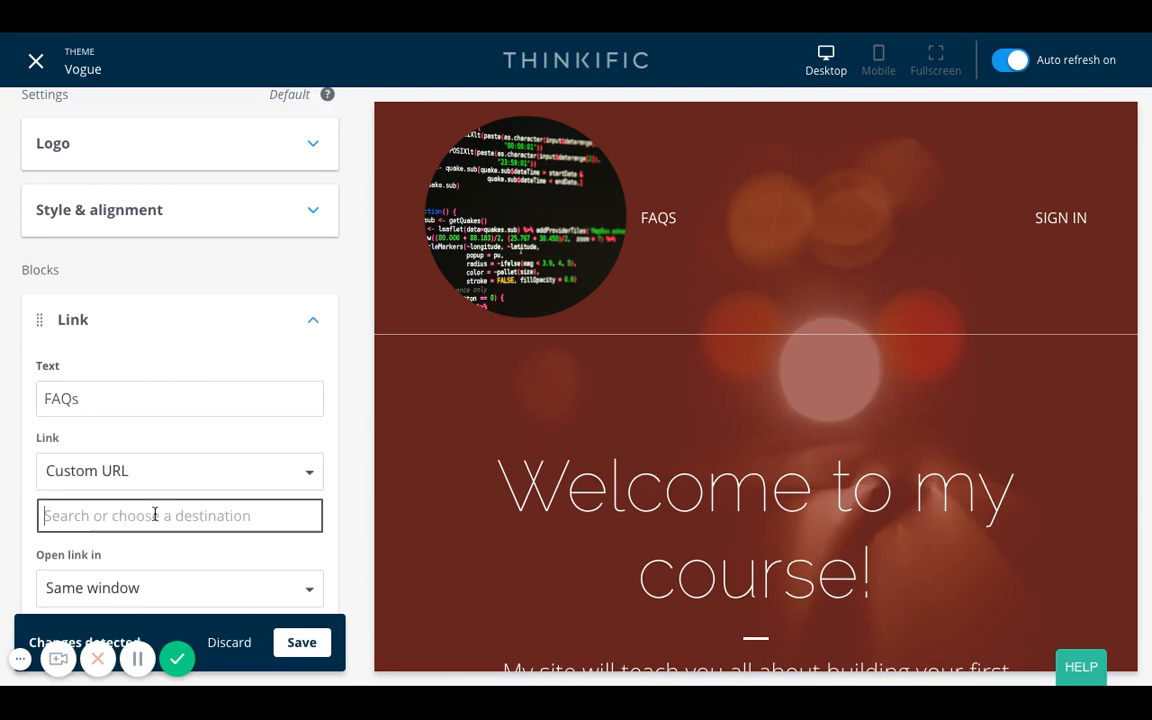
Step: Enter the custom web address ending in pak.com and save the header changes
text(http)
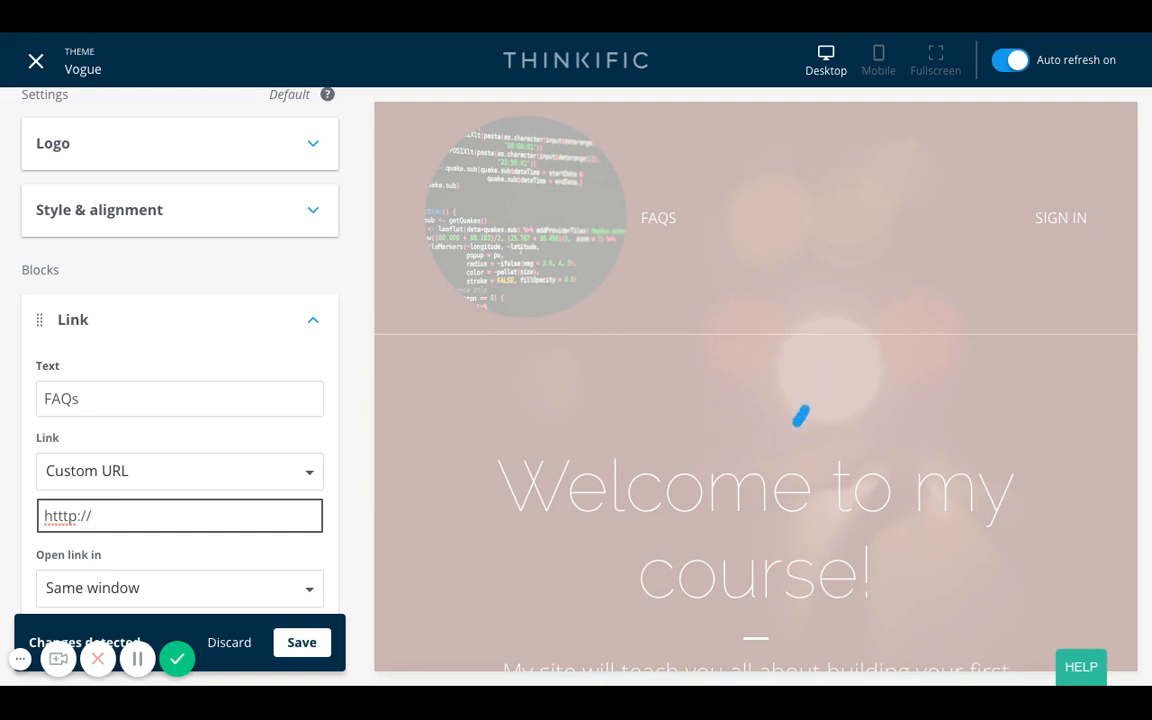
key(Backspace)
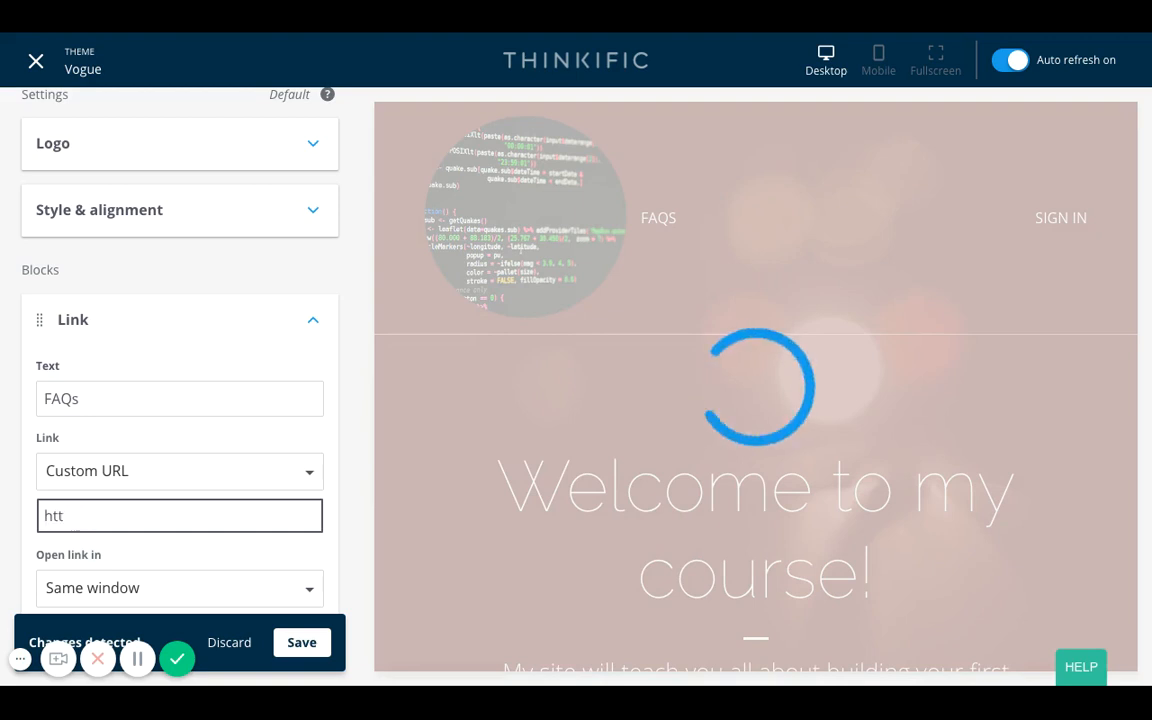
text(p://www.jean)
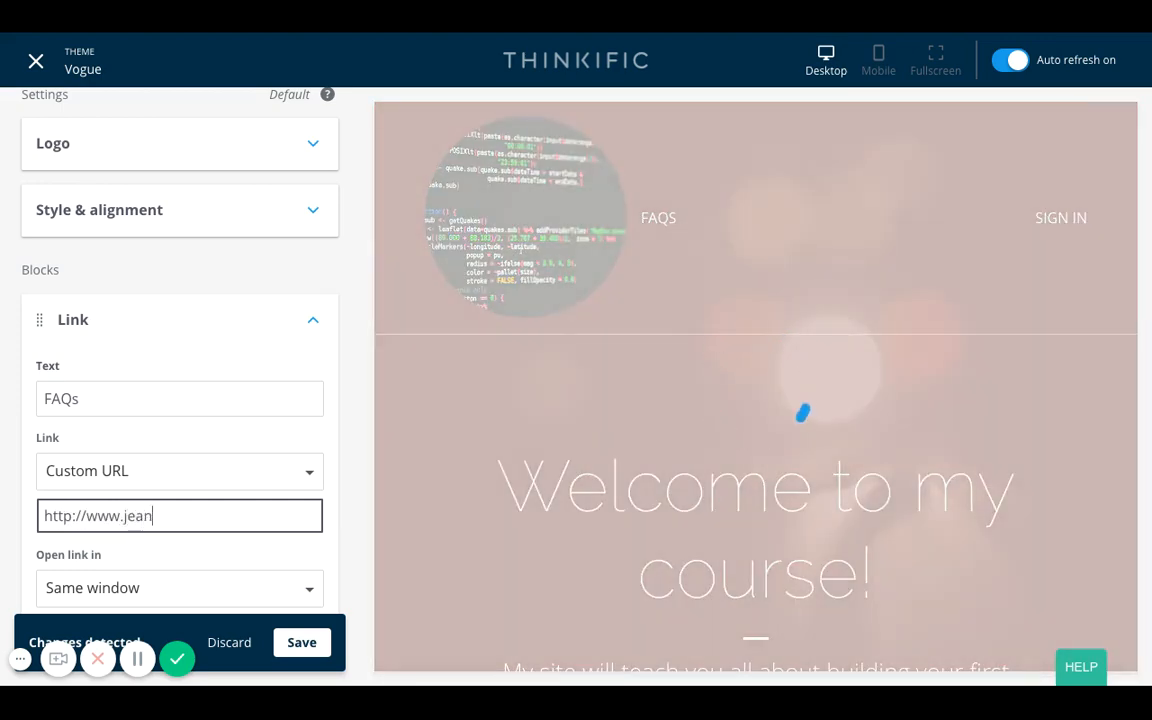
text(pak.com)
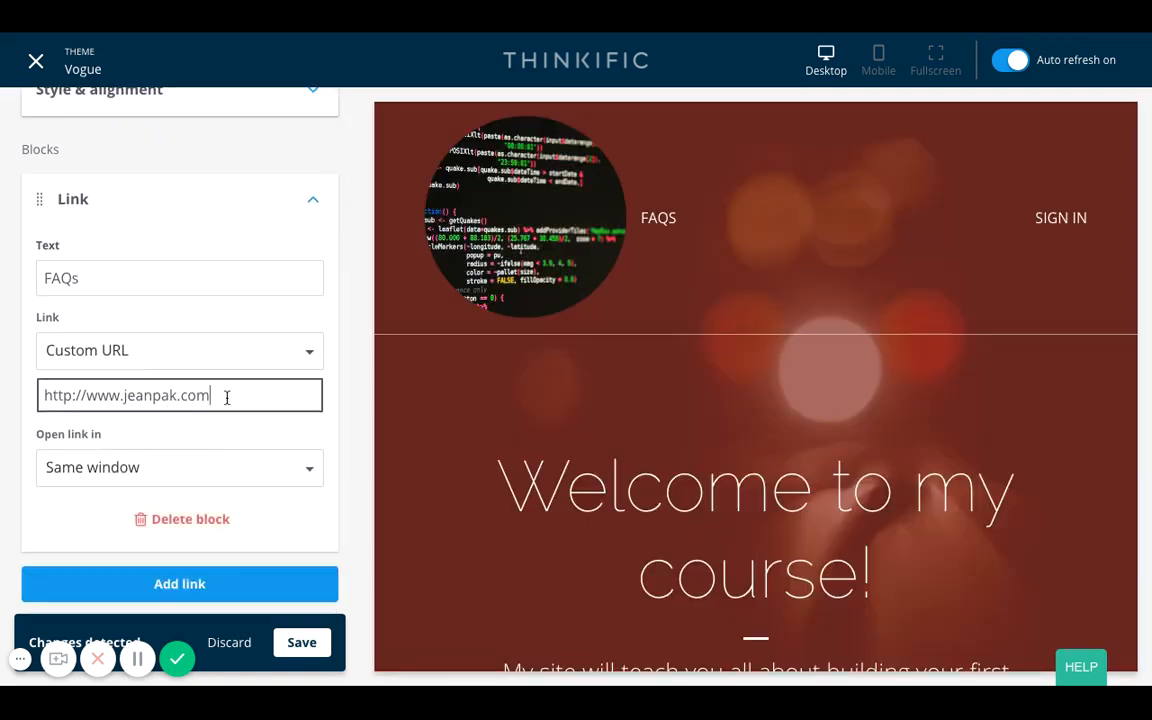
click(302, 642)
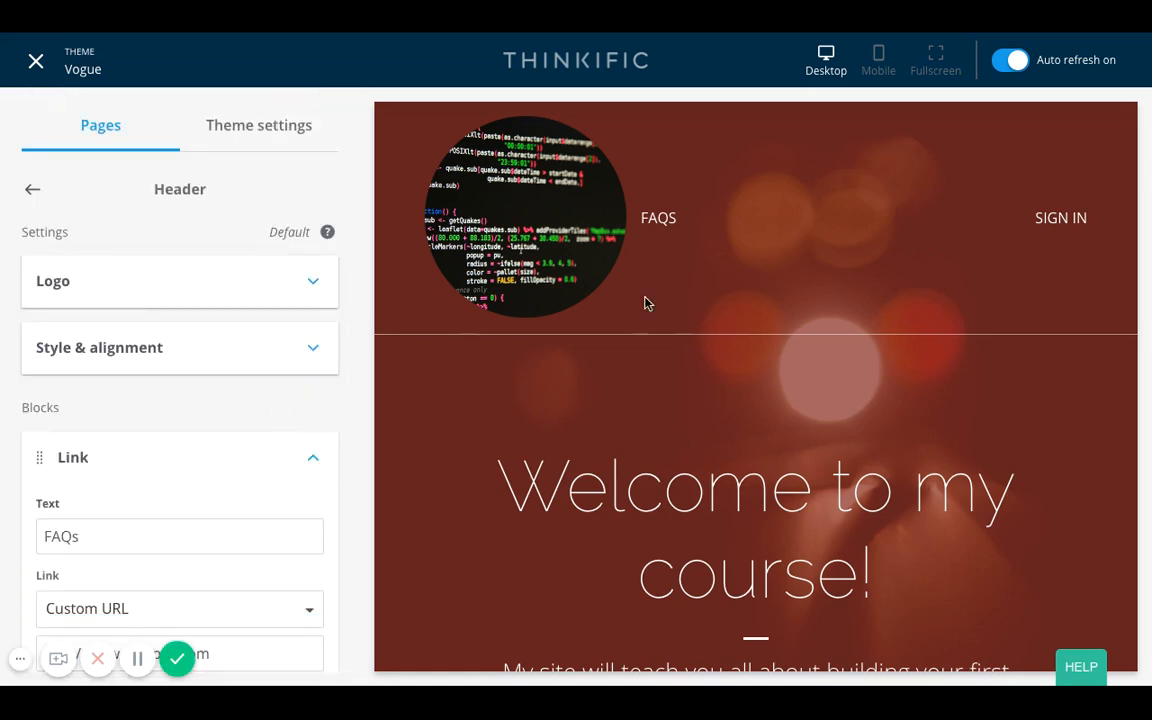
mouse_move(658, 220)
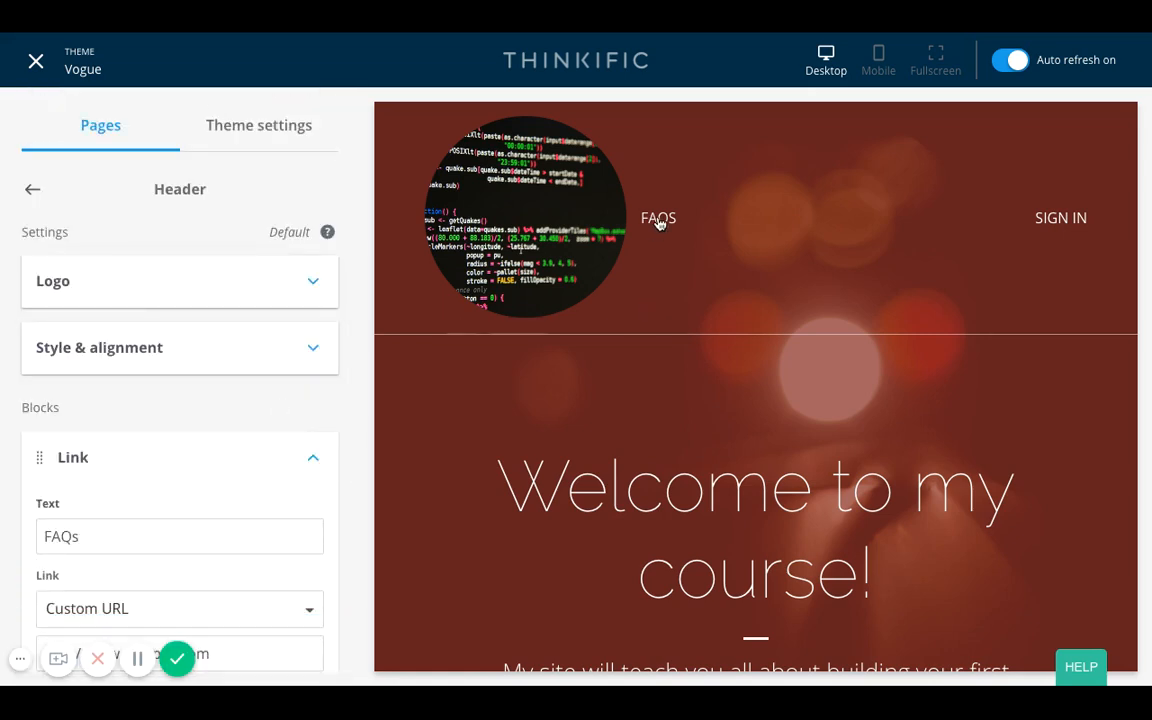
mouse_move(398, 548)
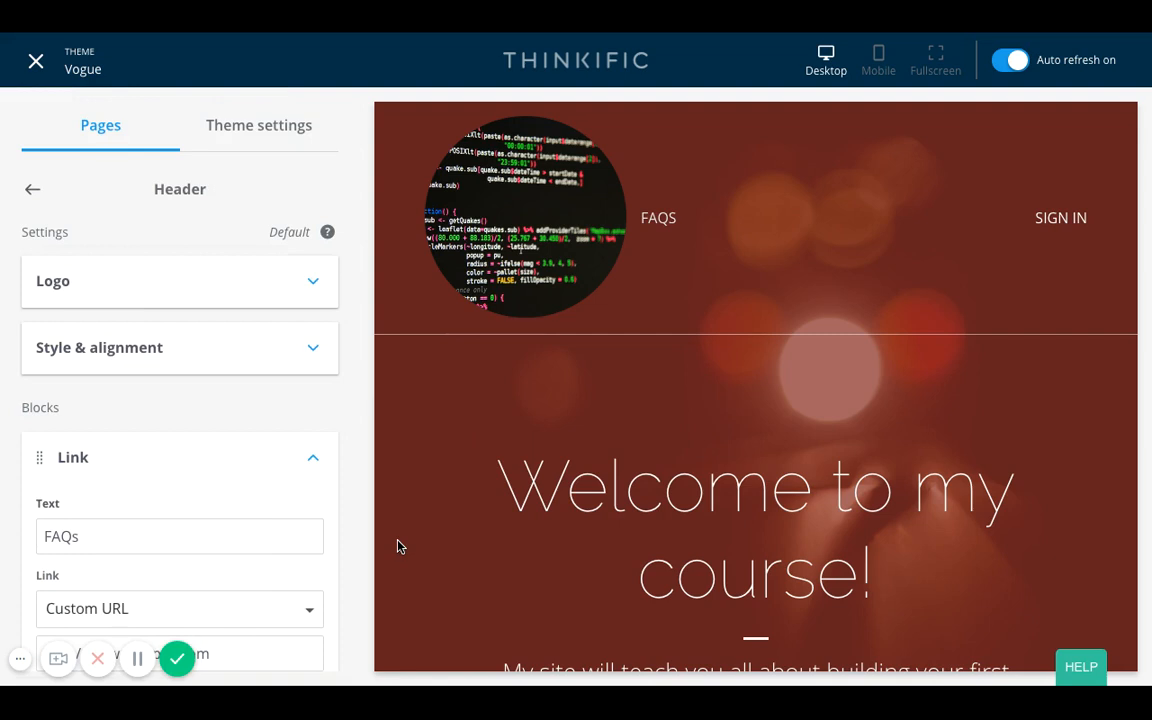
mouse_move(660, 222)
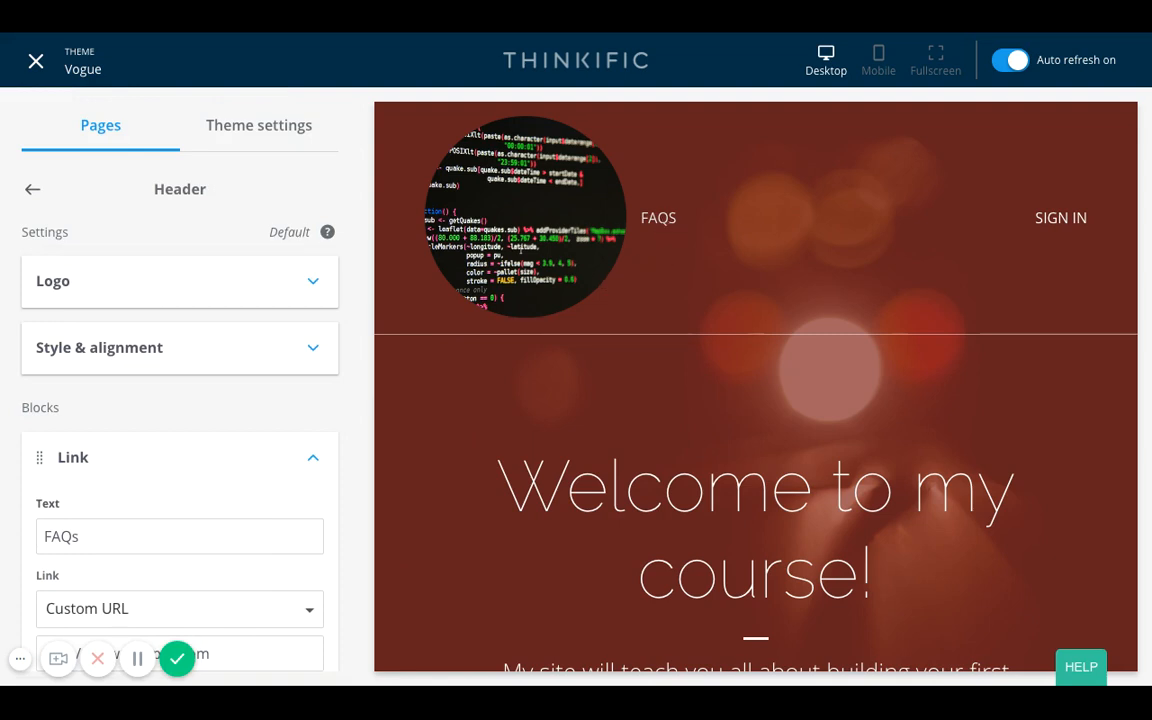
click(180, 536)
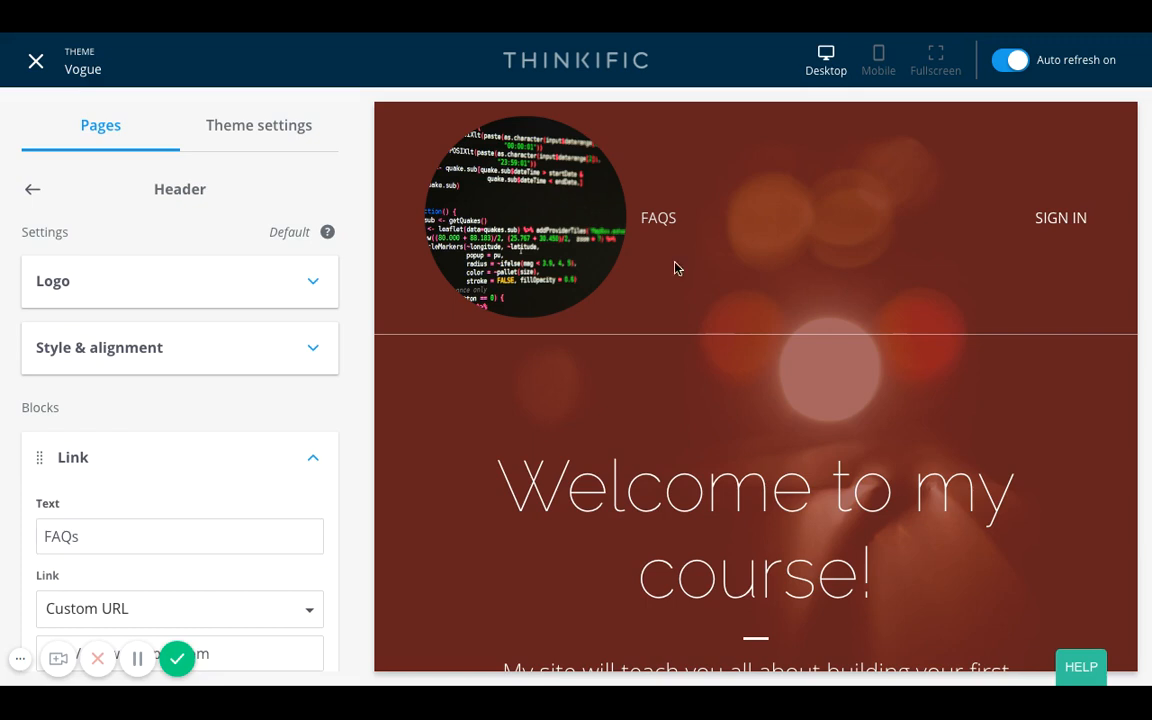
mouse_move(664, 228)
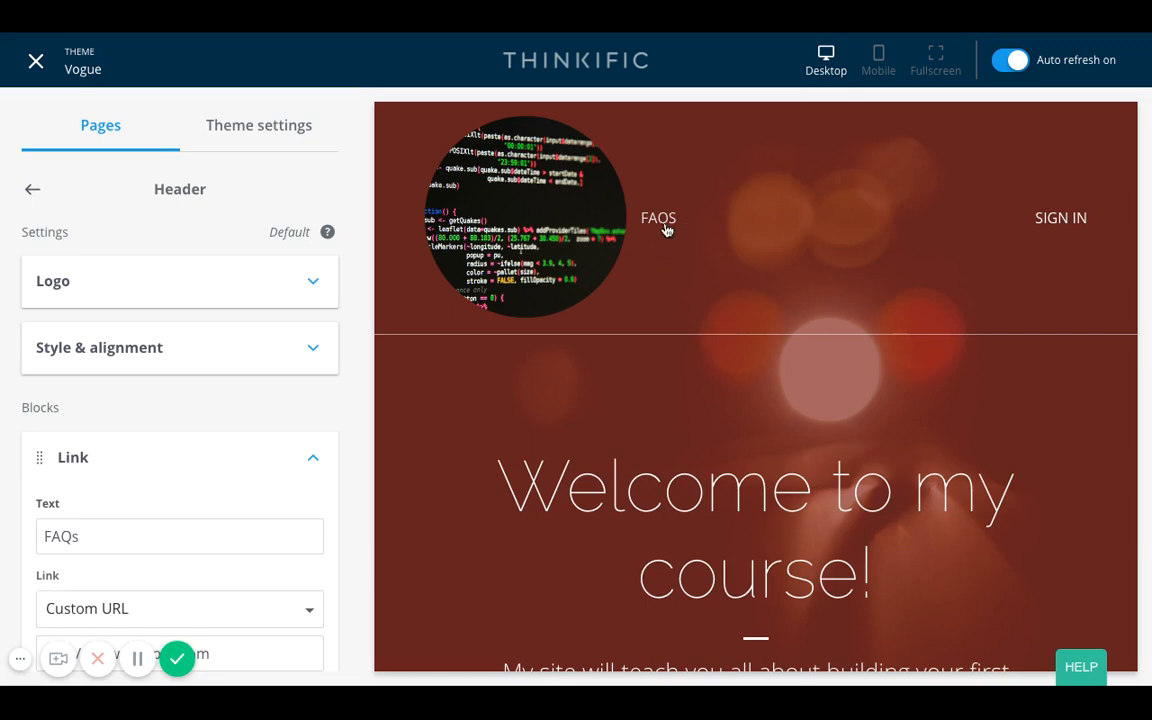
mouse_move(660, 228)
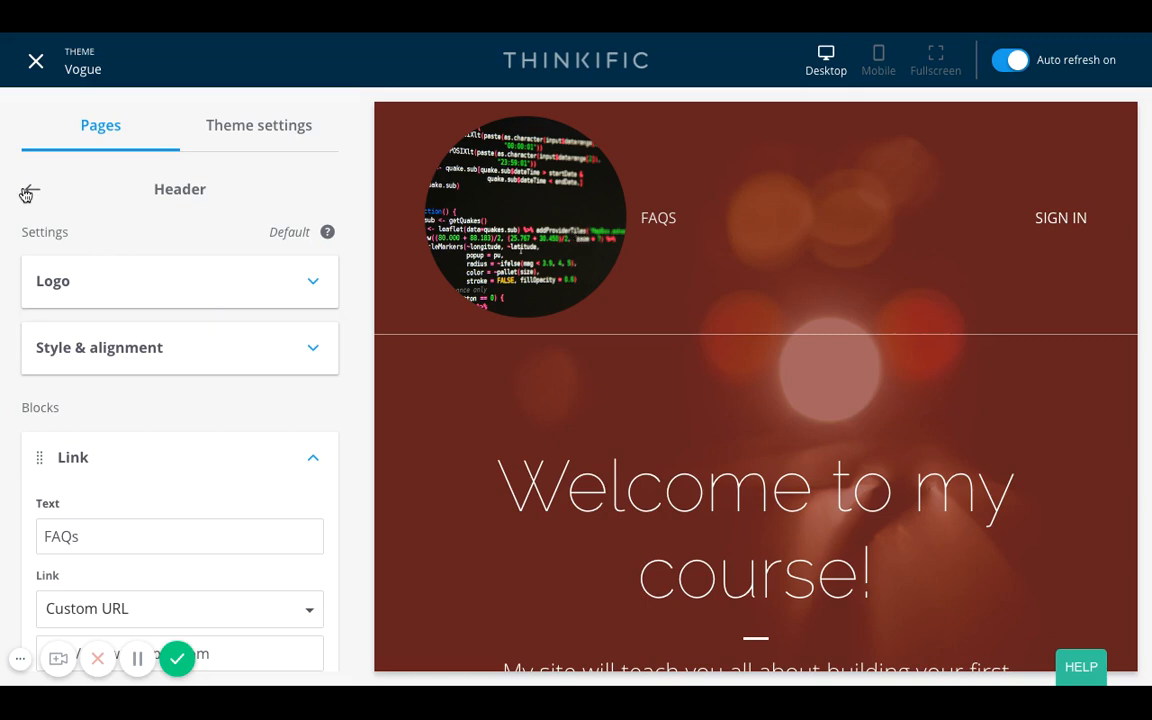
Step: Collapse FAQs, add a new header link and start its text 'Calendar Booking Link'
click(32, 188)
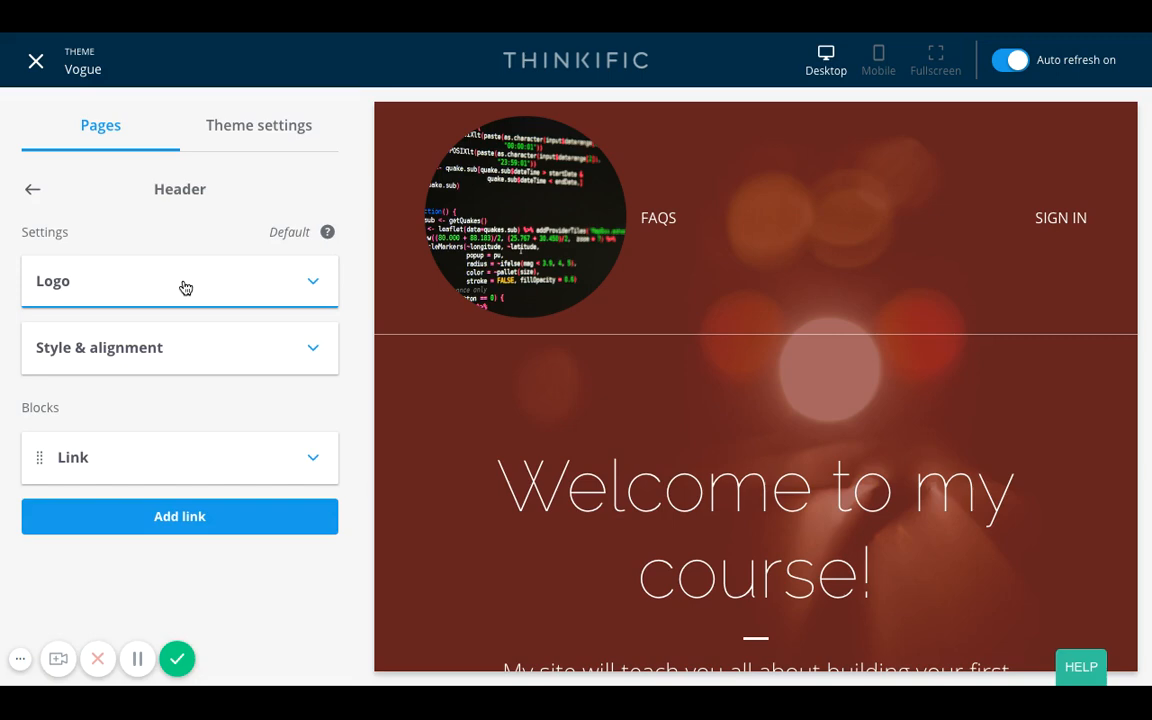
click(180, 516)
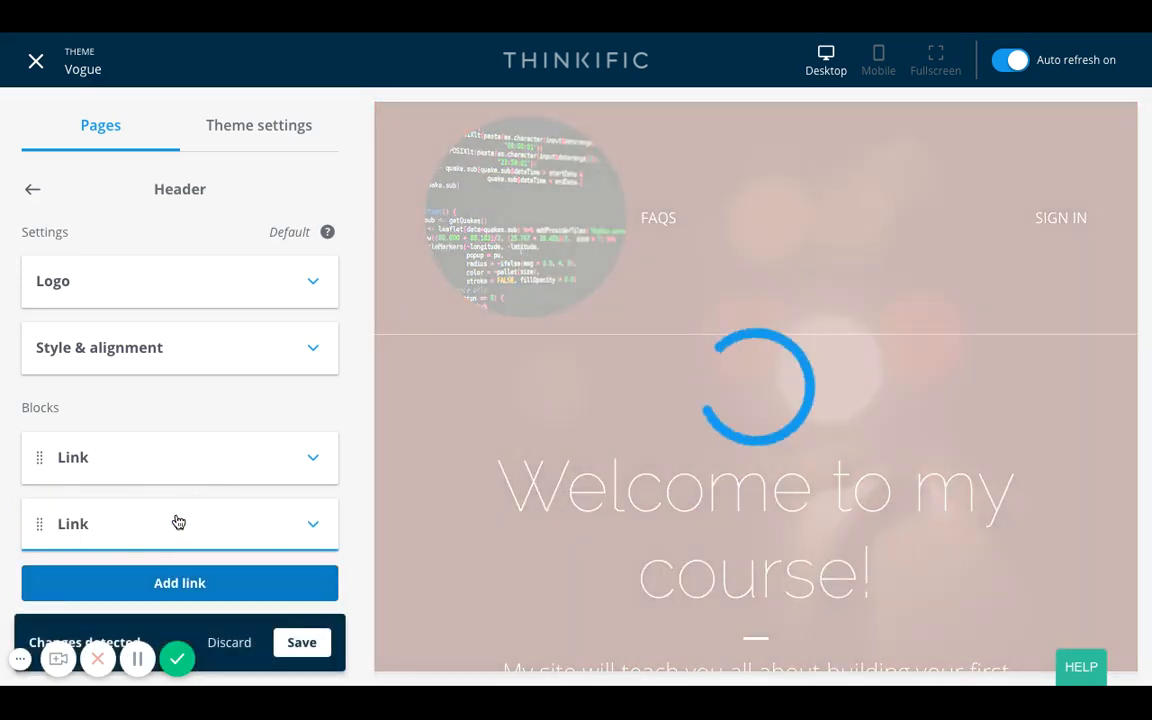
click(180, 524)
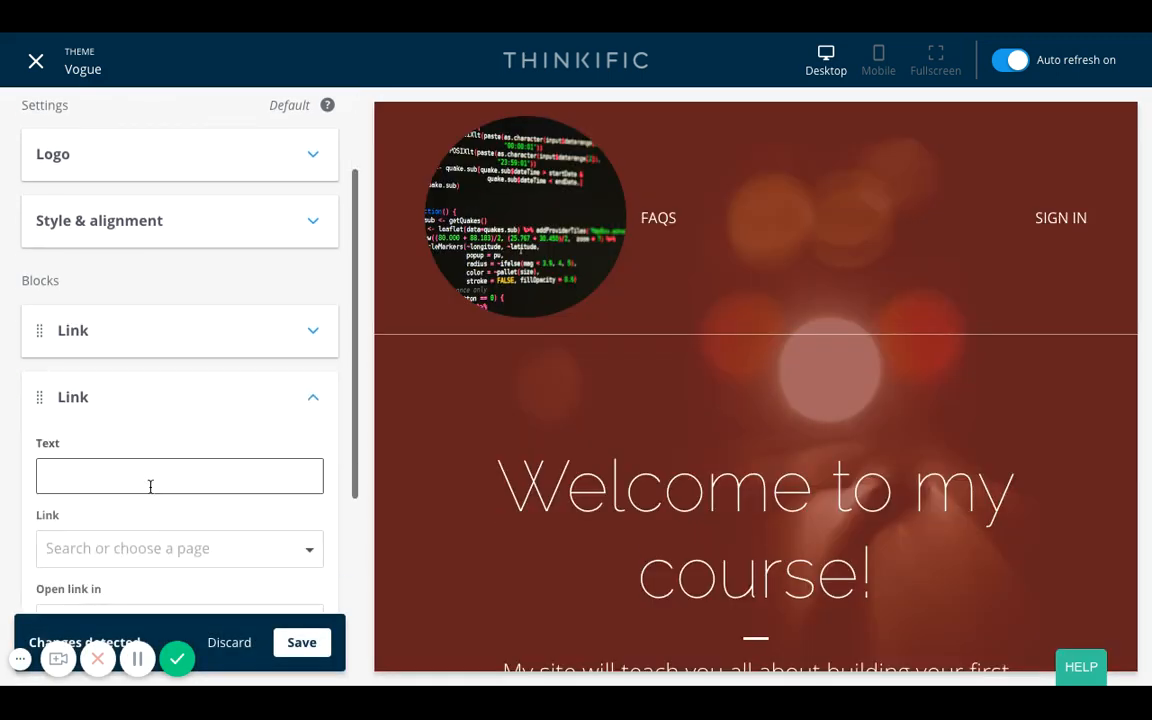
text(Cal)
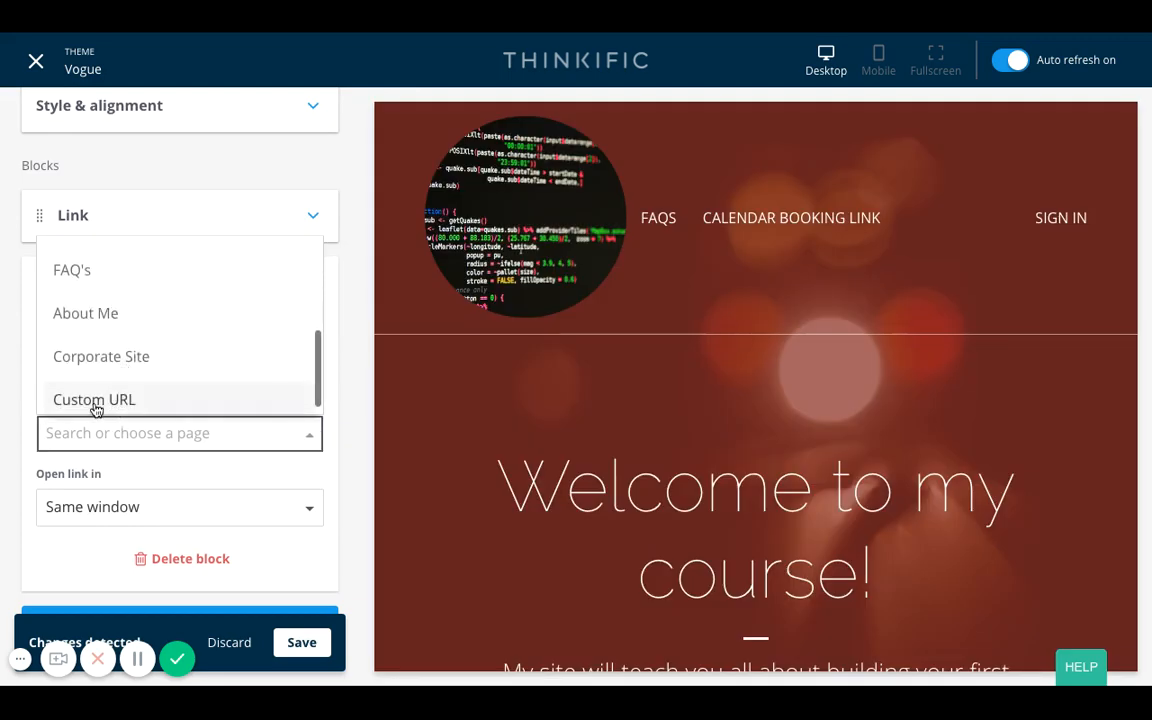
Step: Finish the calendly.com custom URL for Calendar Booking Link and save
text(calendly.co)
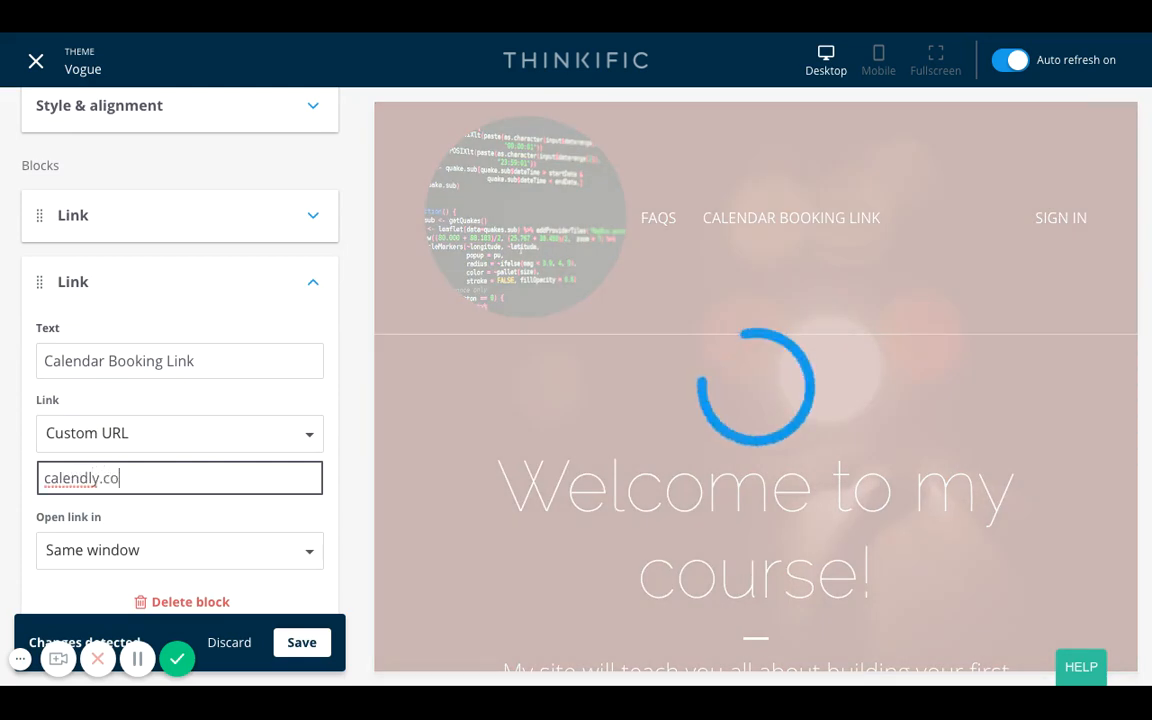
text(m)
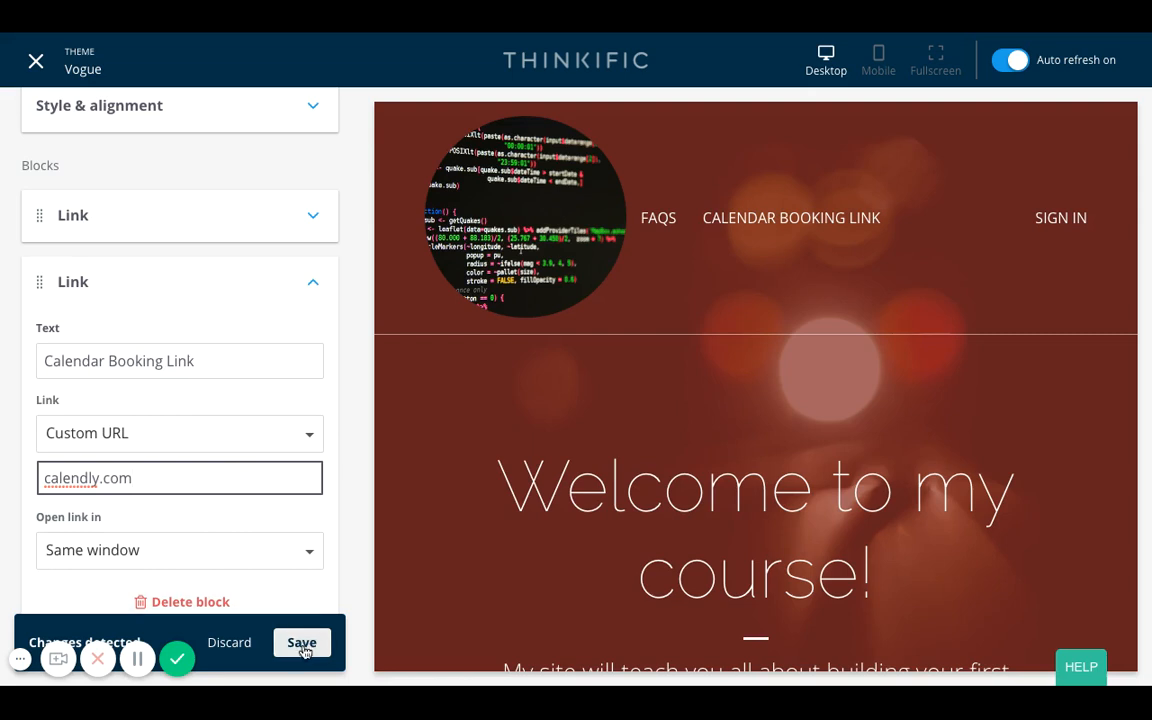
click(302, 642)
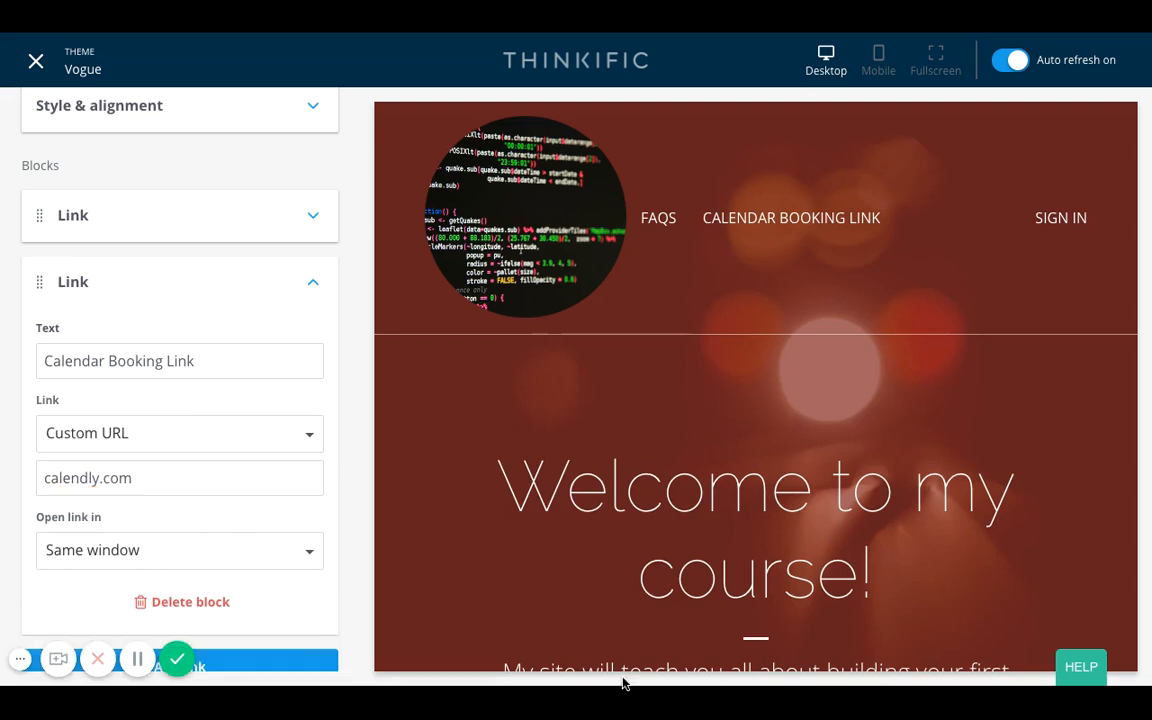
mouse_move(784, 228)
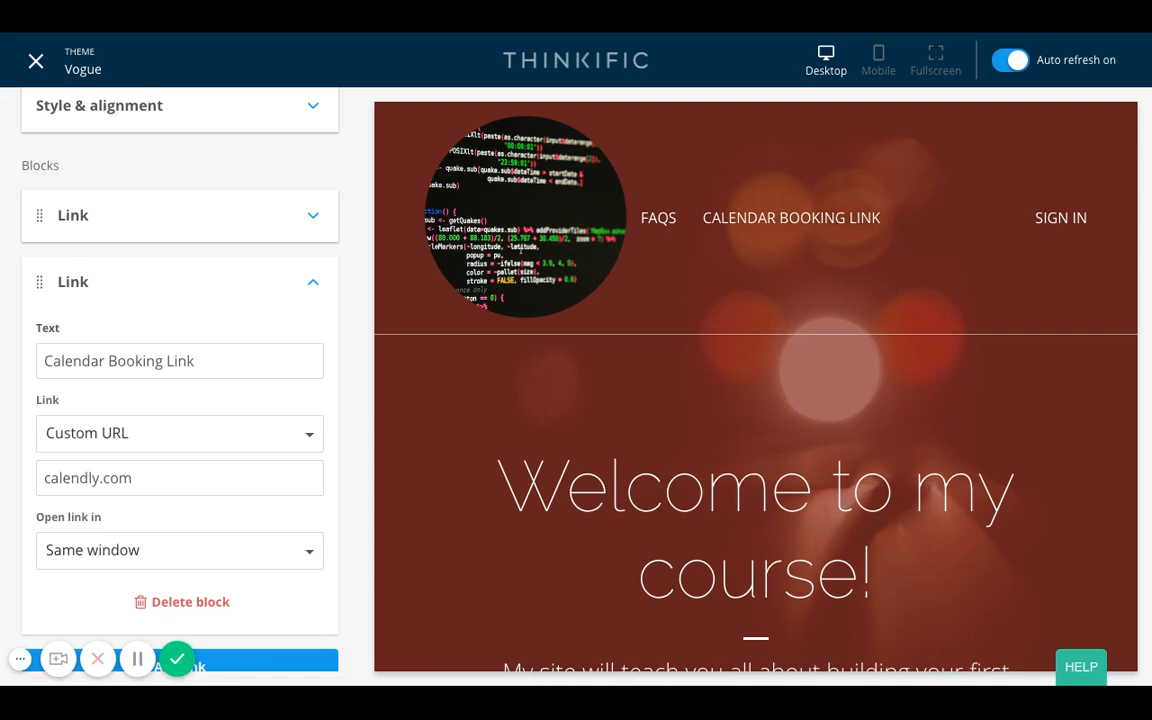
mouse_move(658, 218)
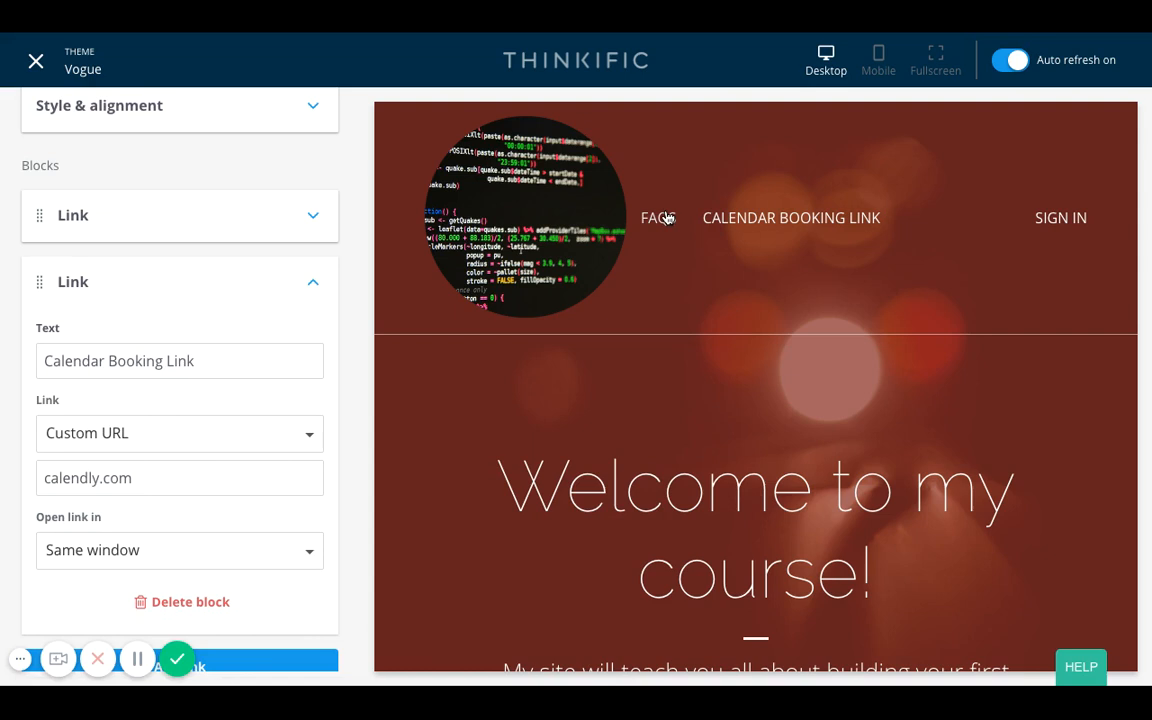
mouse_move(744, 228)
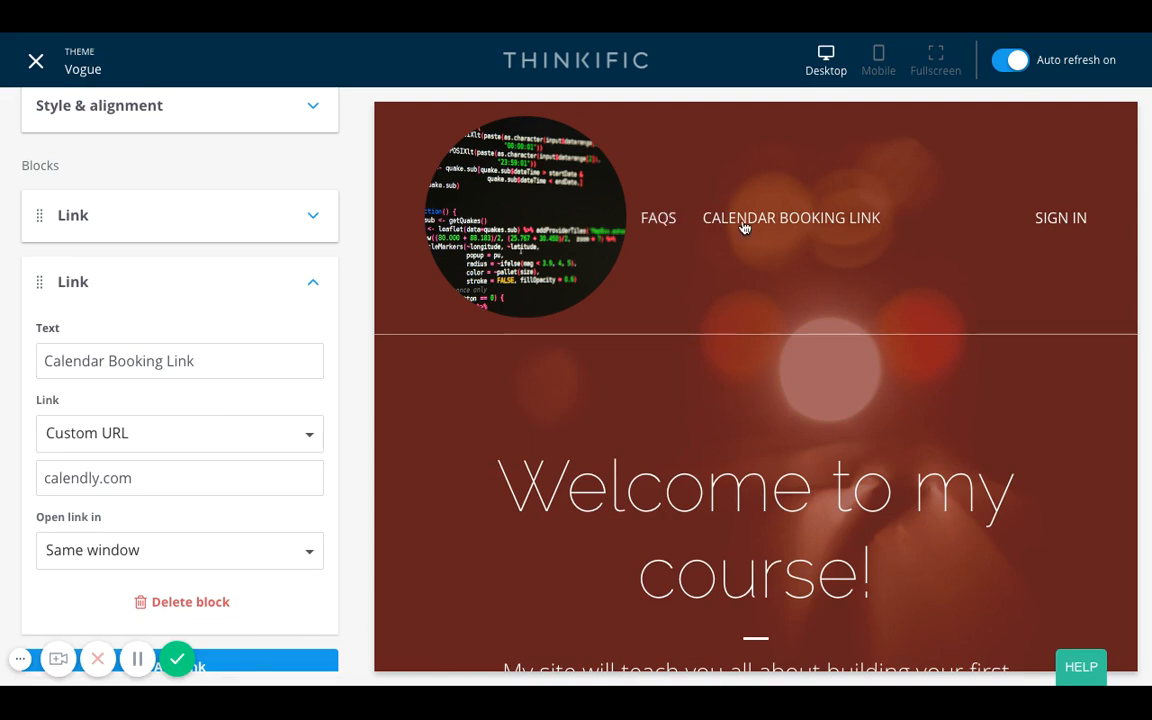
mouse_move(754, 294)
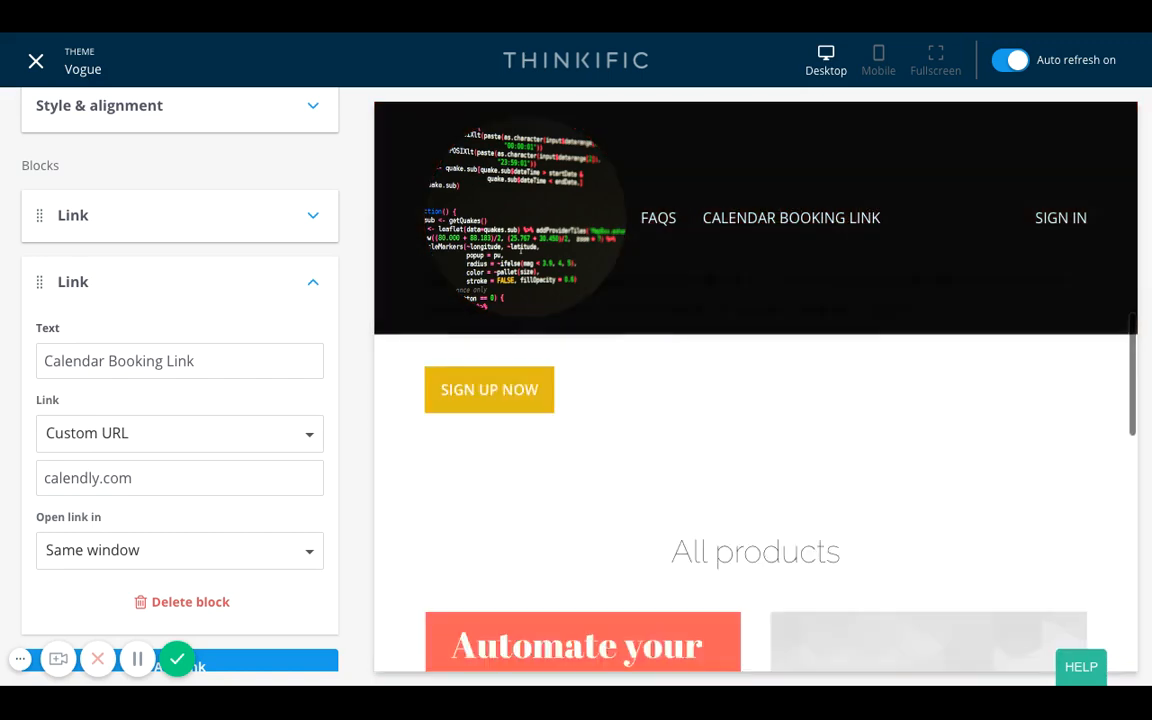
scroll(down, 3)
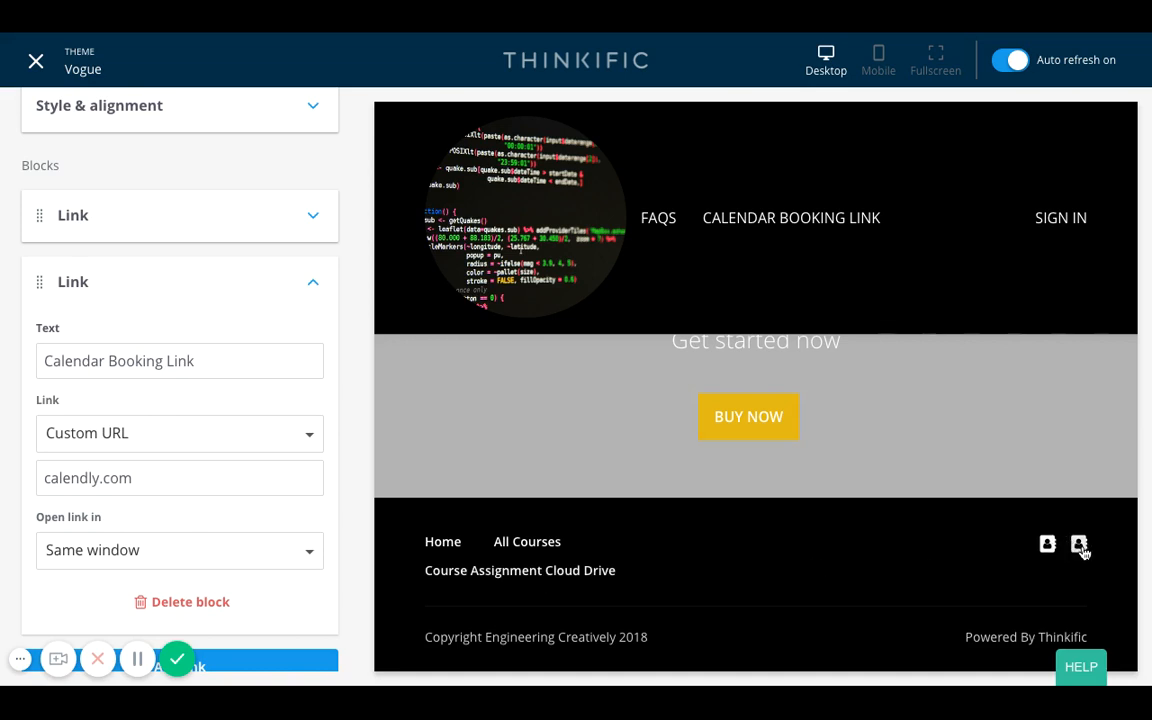
mouse_move(1048, 544)
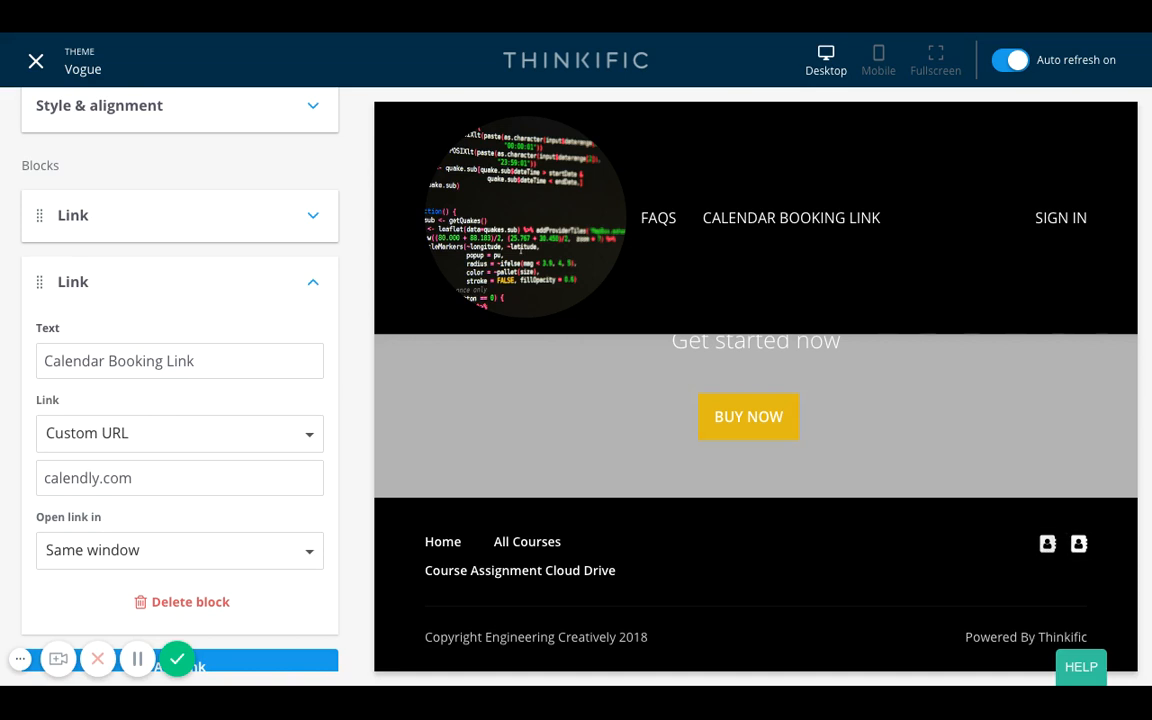
mouse_move(1088, 552)
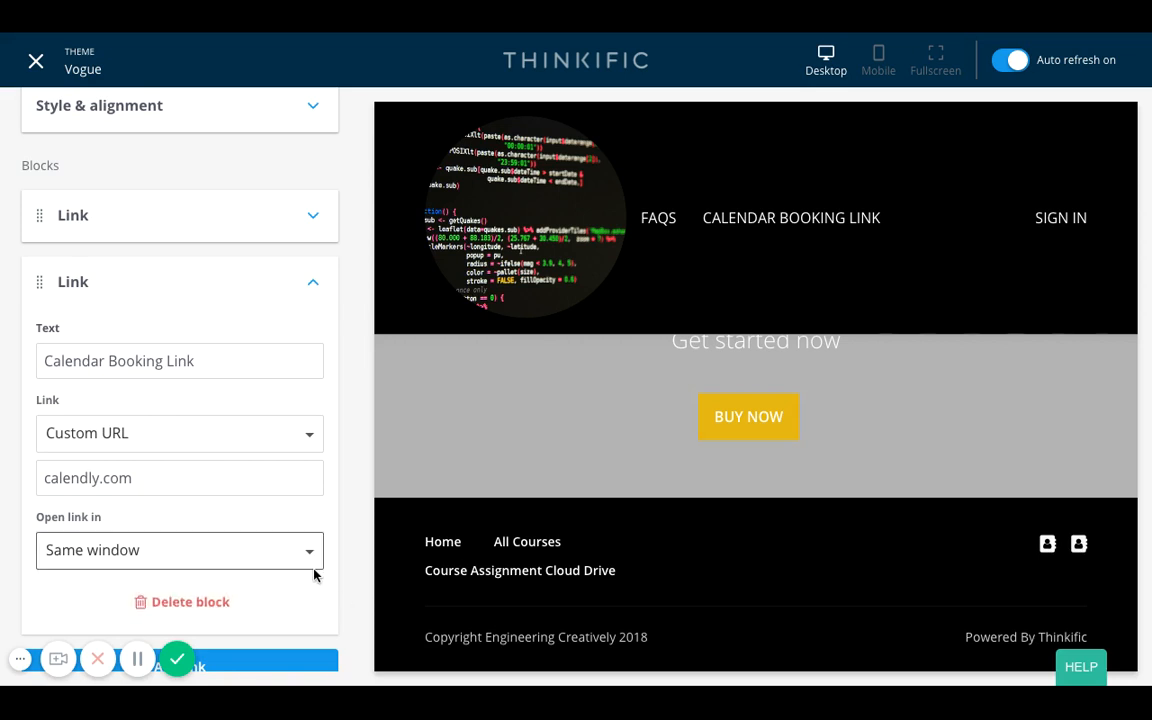
mouse_move(568, 618)
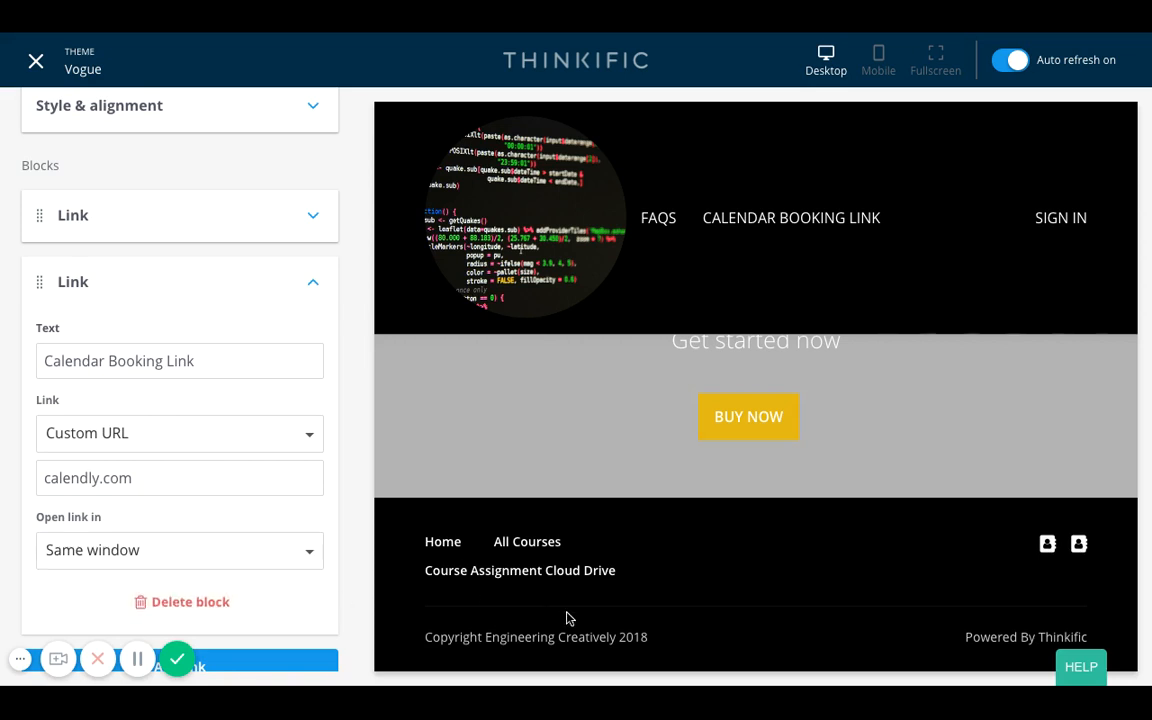
mouse_move(576, 616)
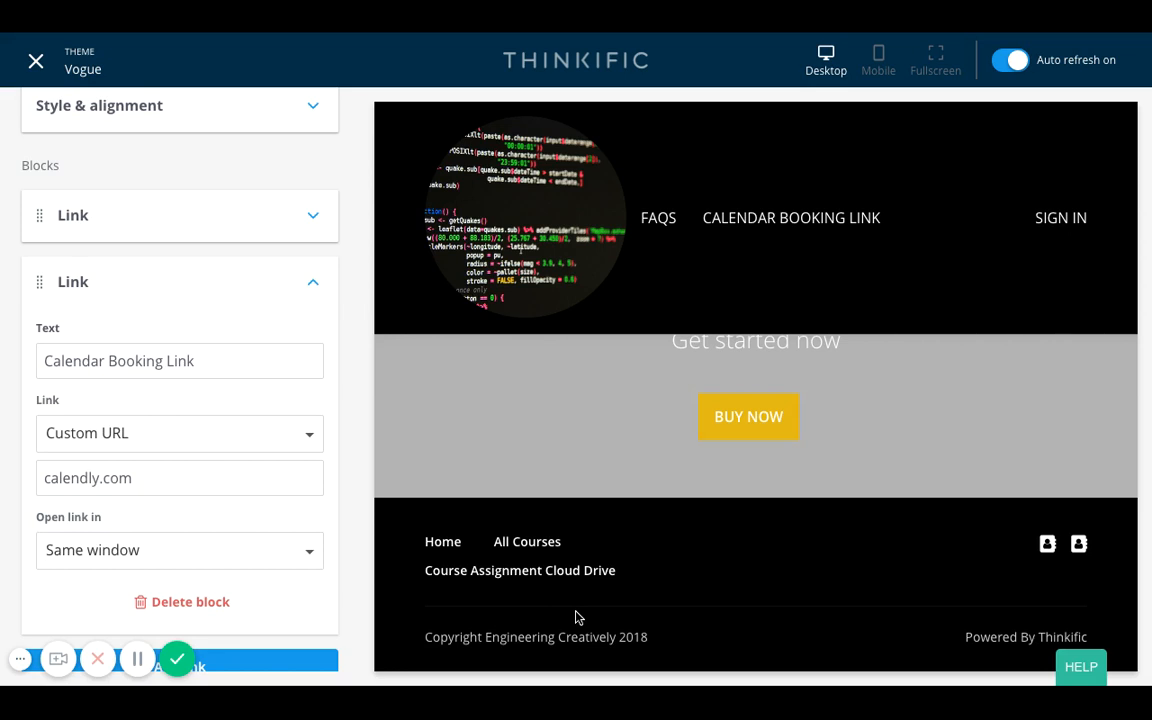